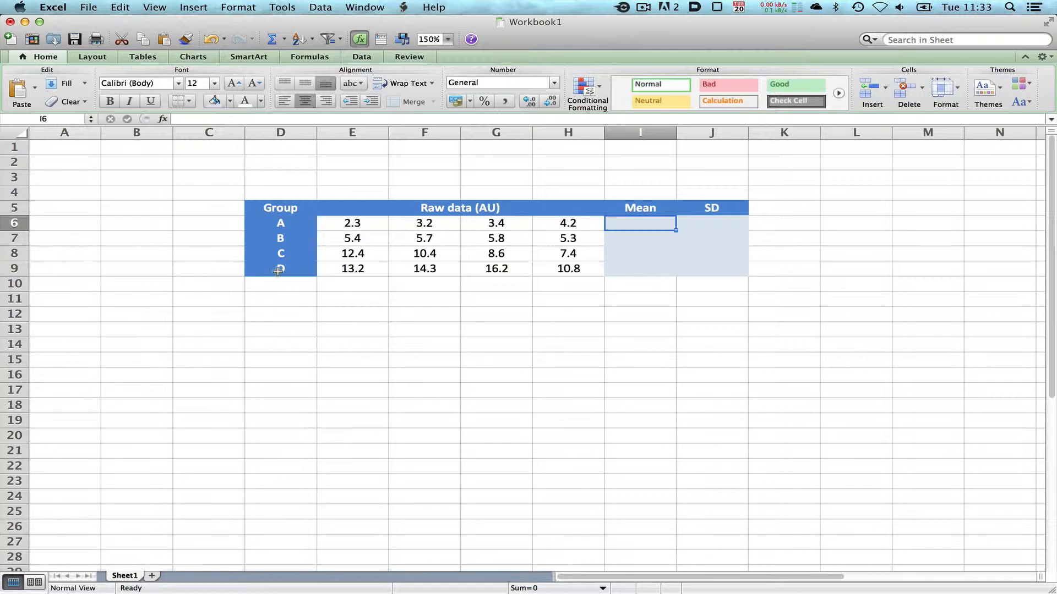
mouse_move(572, 236)
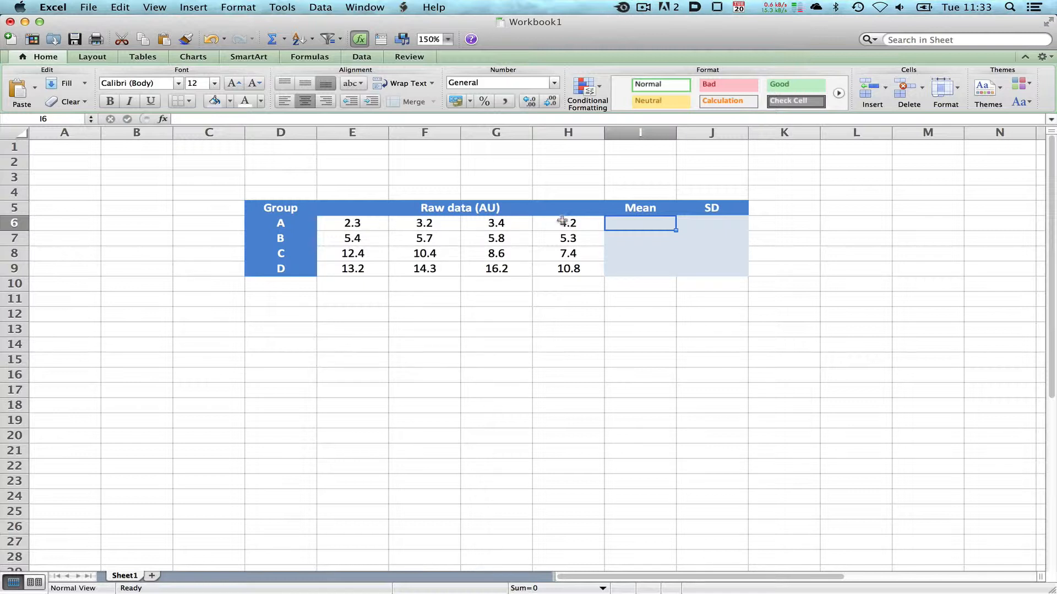
mouse_move(552, 283)
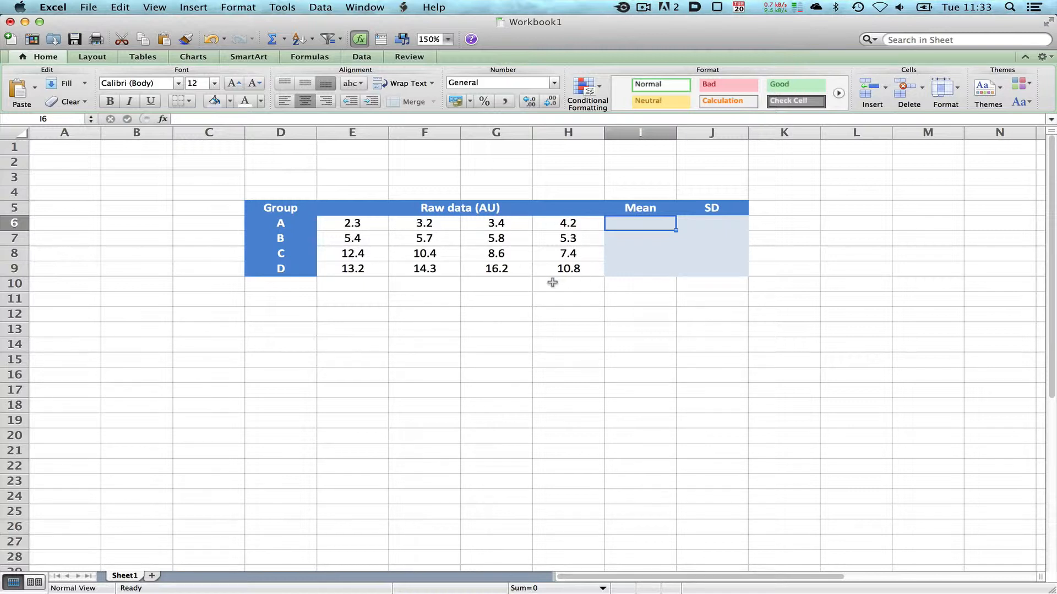
mouse_move(278, 290)
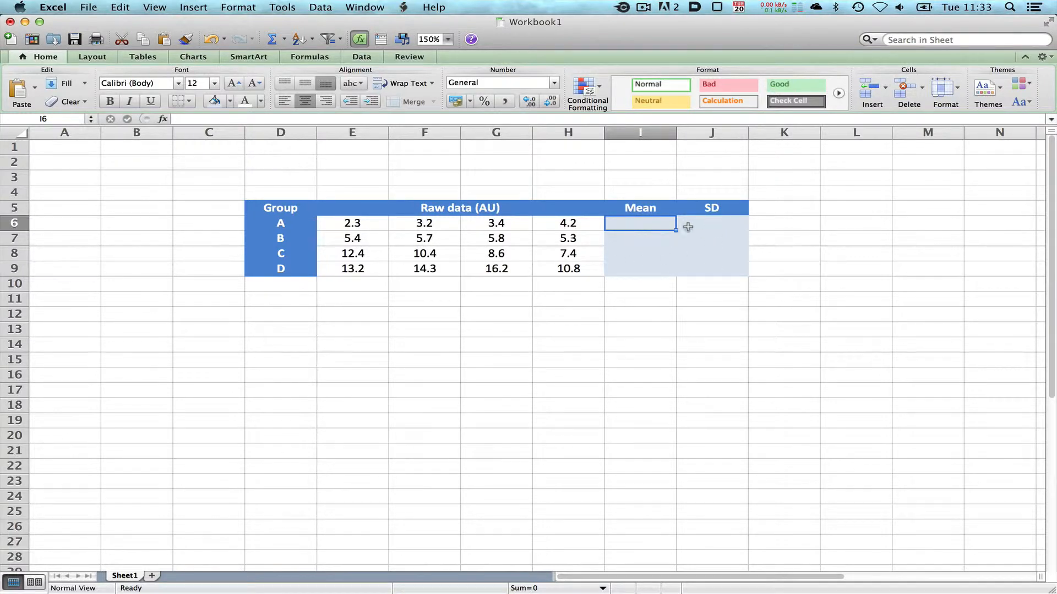
mouse_move(634, 227)
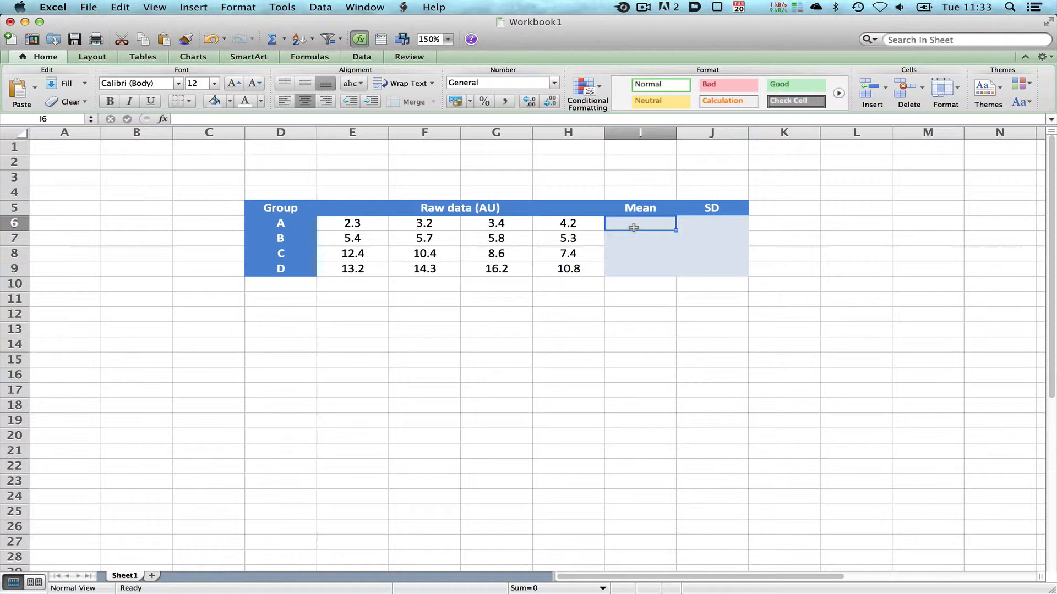
- Compute group A's mean 3.275 in I6 with =AVERAGE(E6:H6)
text(=averAGE)
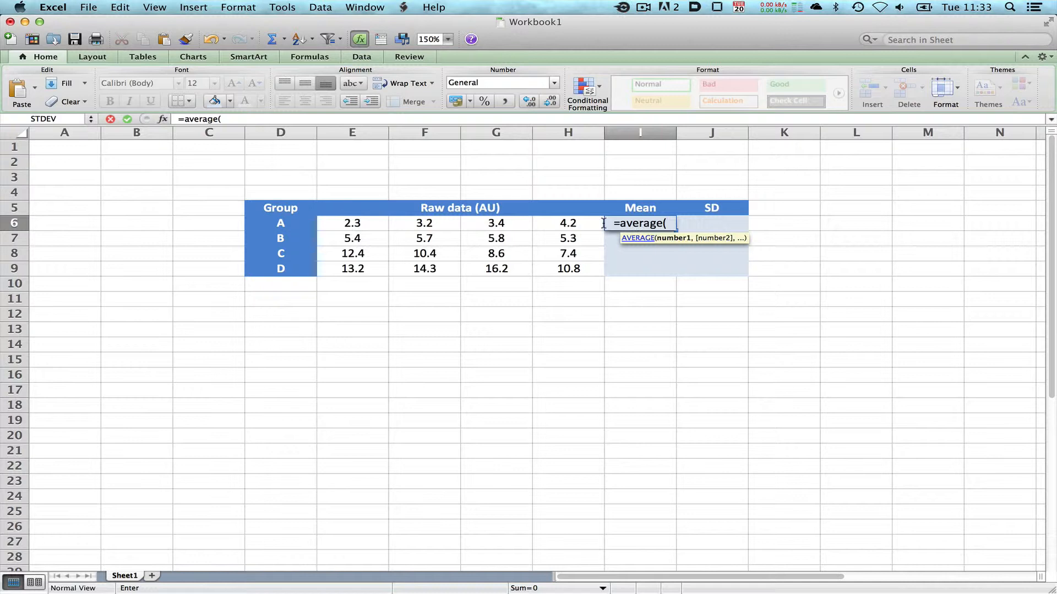
drag(352, 223, 568, 223)
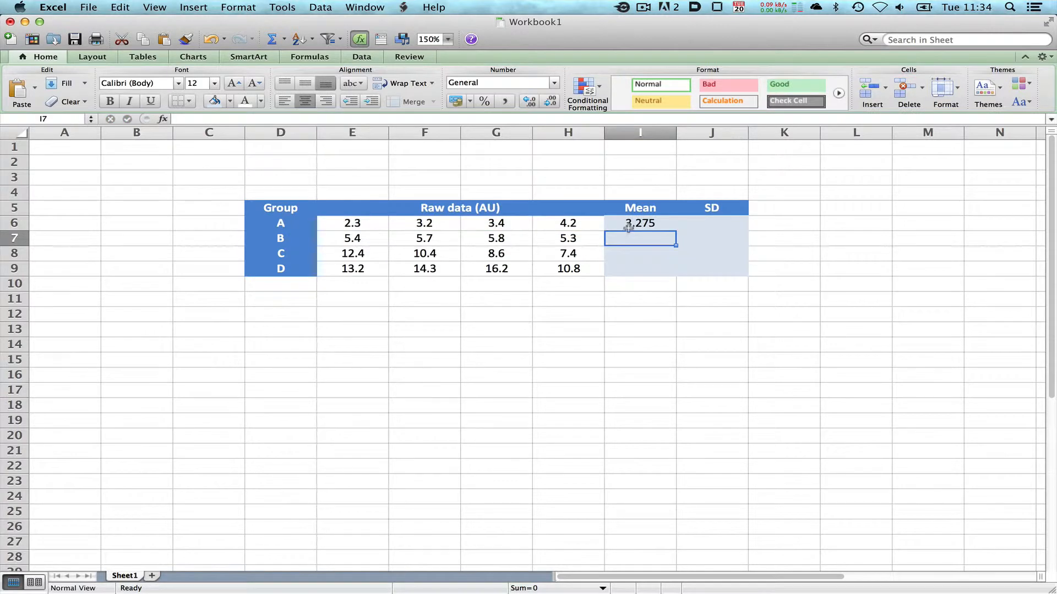
click(640, 223)
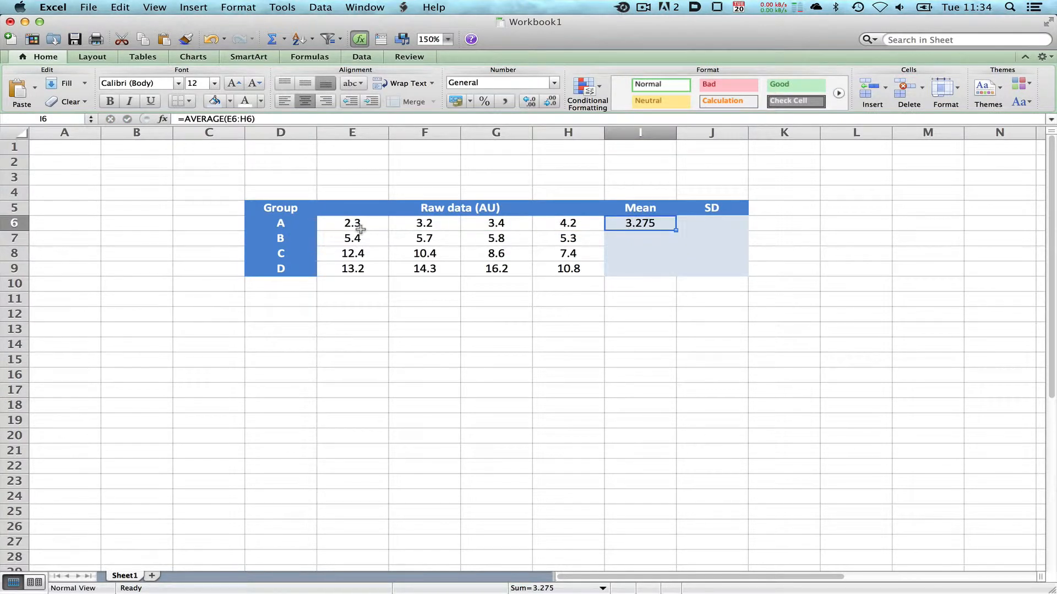
- Compute group A's SD 0.7804913 in J6 with =STDEV(E6:H6)
click(712, 224)
text(=)
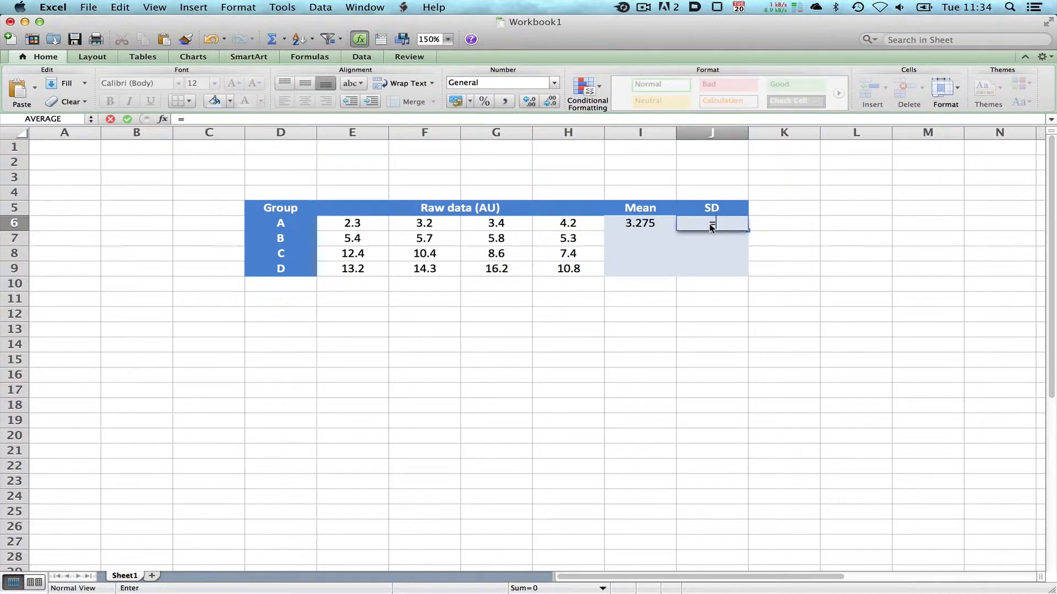
text(stdeV)
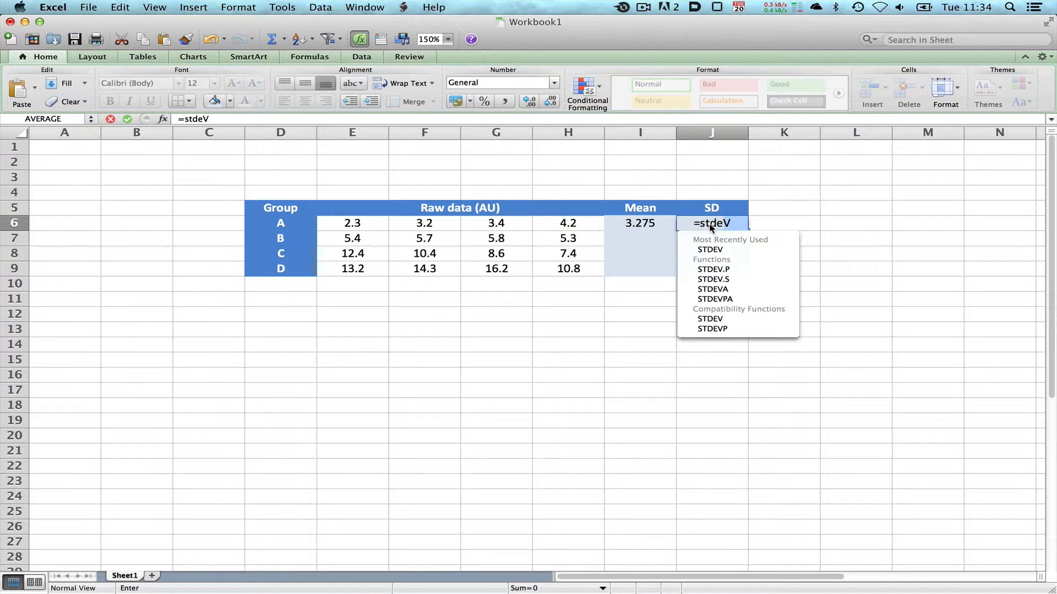
text(v)
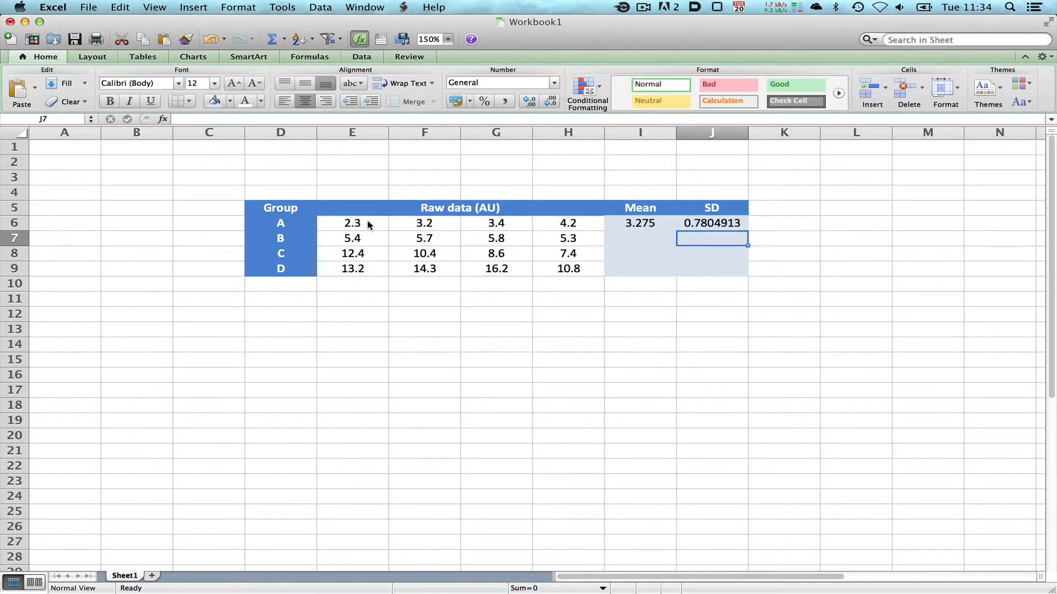
mouse_move(689, 225)
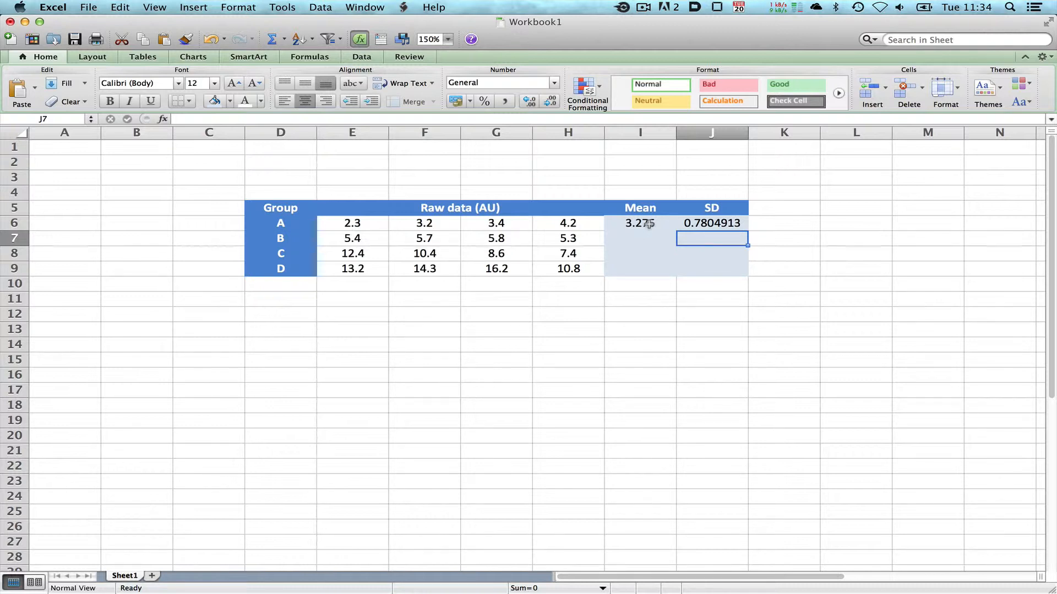
- Show group A's mean and SD to one decimal as 3.3 and 0.8
click(638, 224)
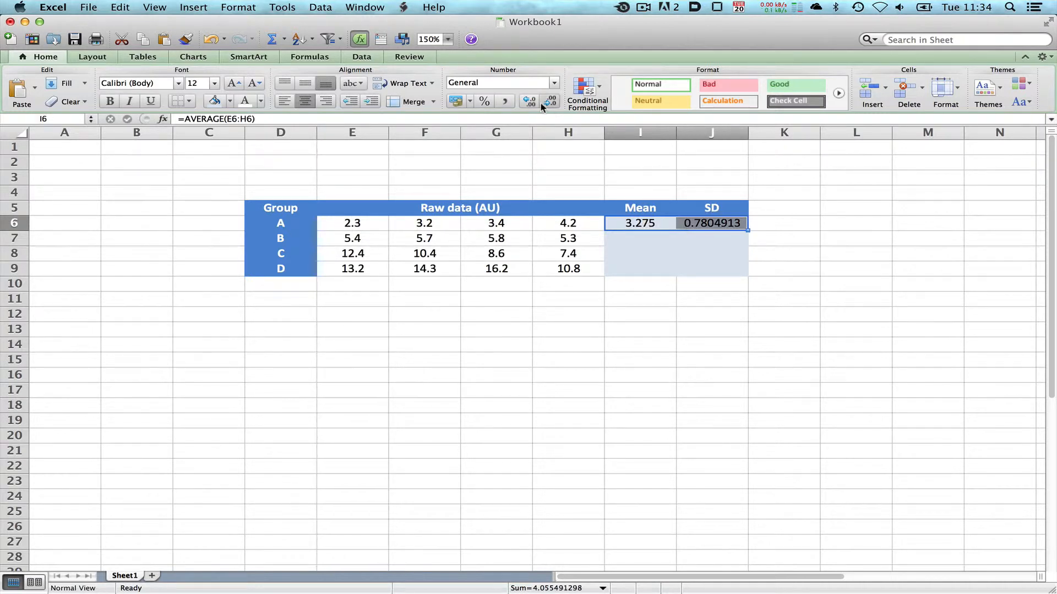
click(550, 101)
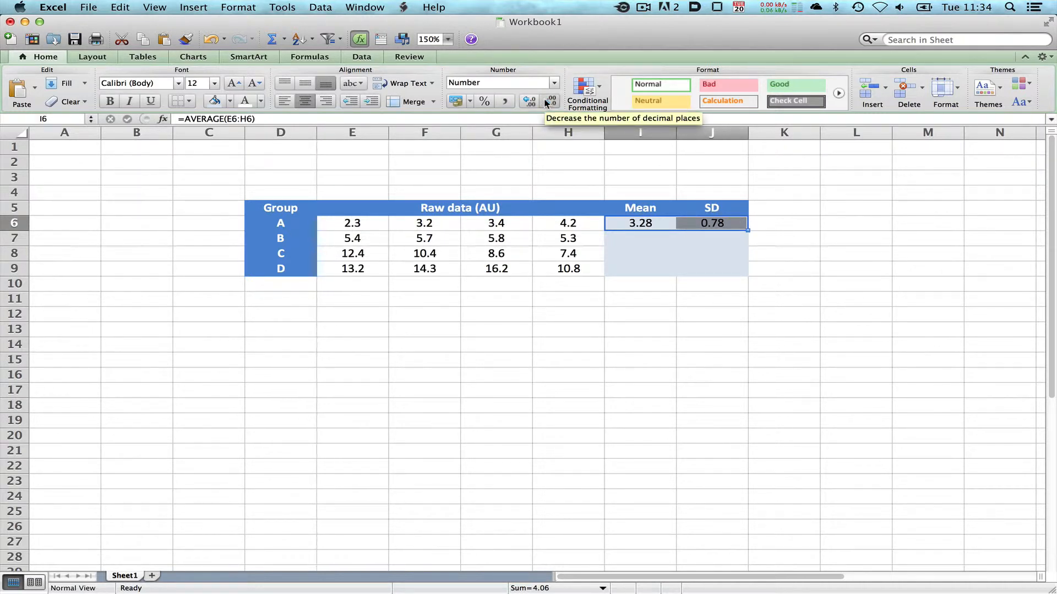
click(530, 100)
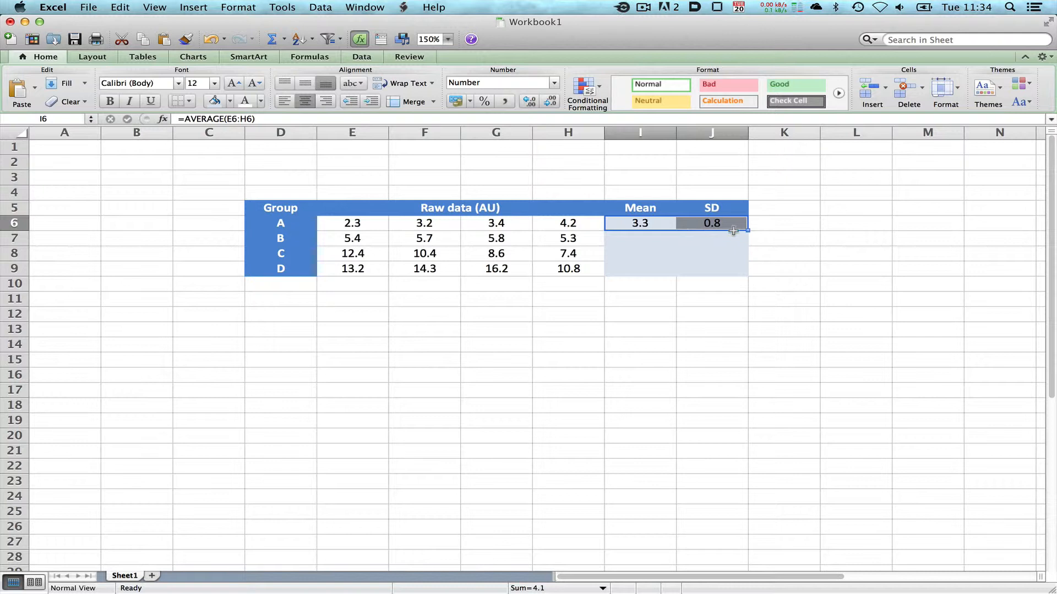
- Fill the mean and SD formulas down to groups B–D (5.6/0.2, 9.7/2.2, 13.6/2.3) and check them
click(638, 223)
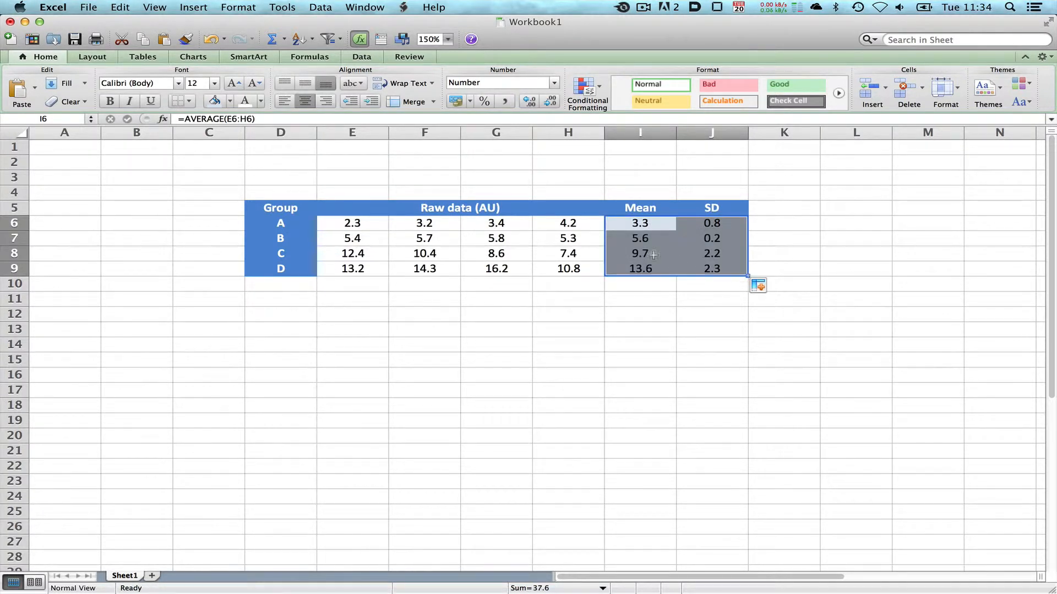
click(639, 238)
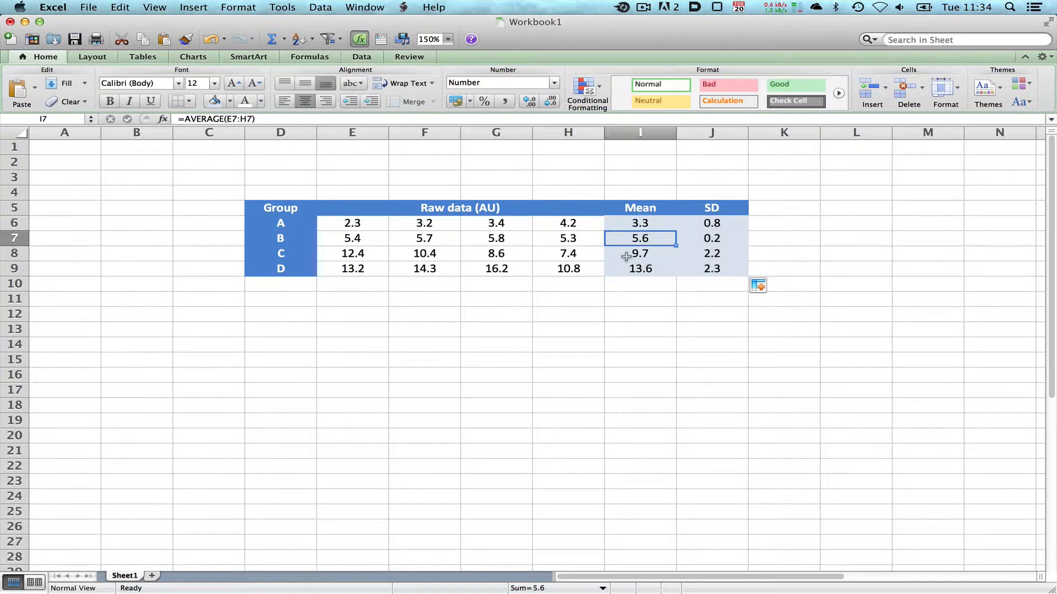
click(638, 253)
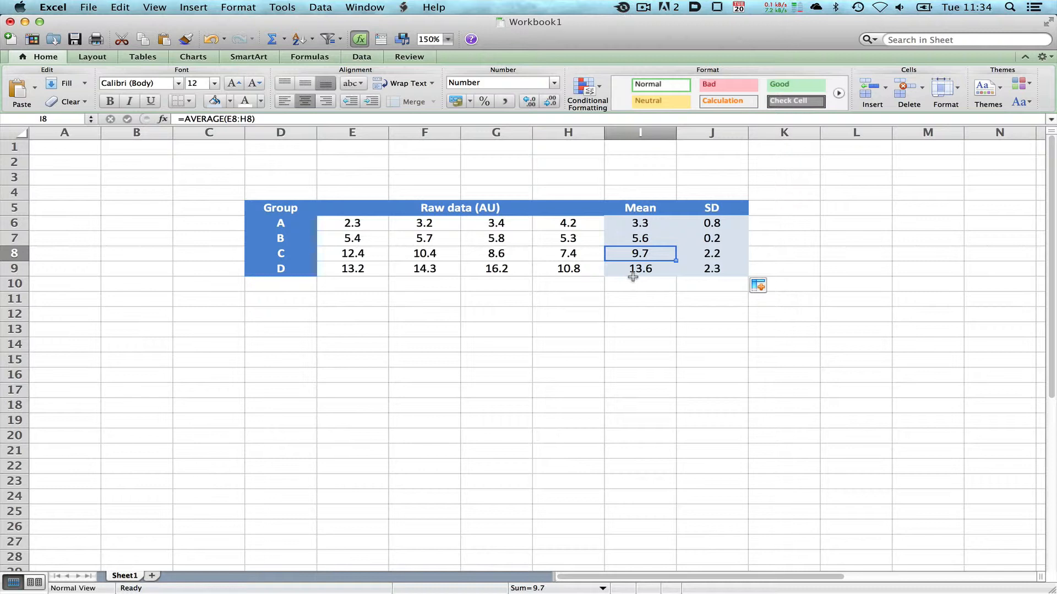
click(639, 269)
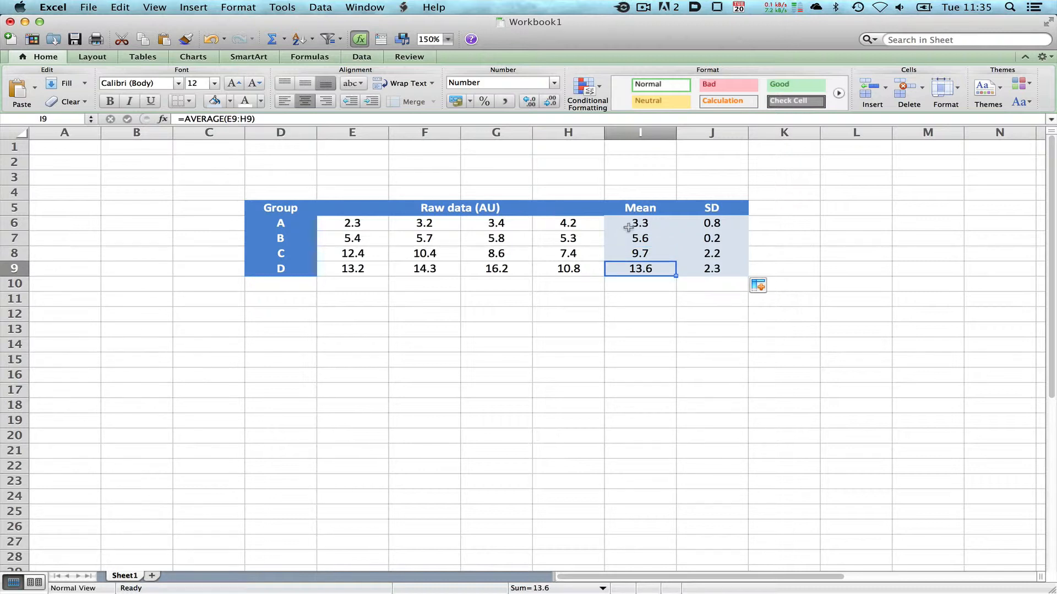
click(638, 224)
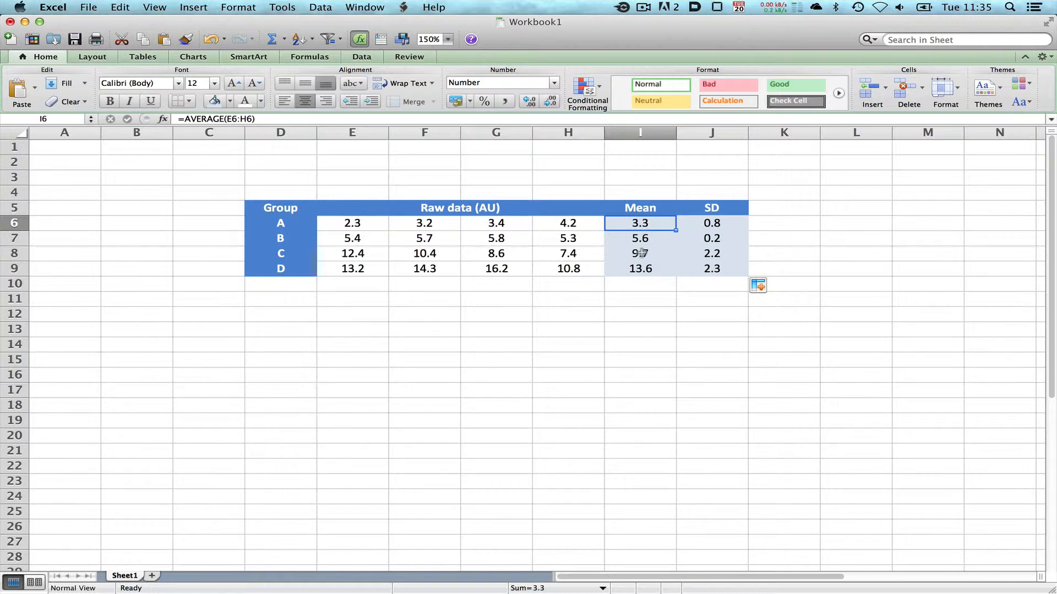
mouse_move(723, 224)
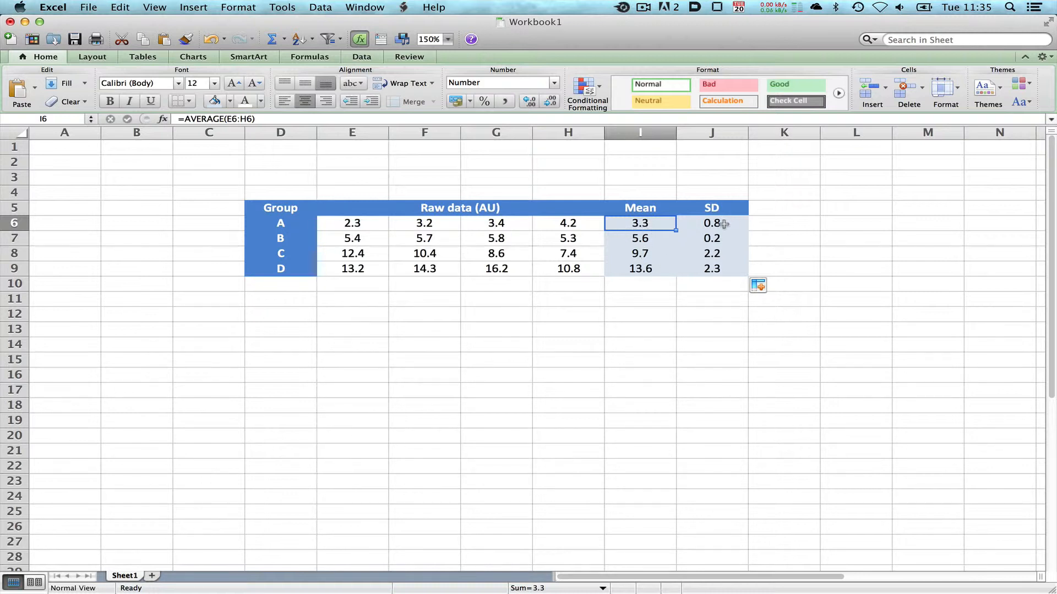
mouse_move(723, 237)
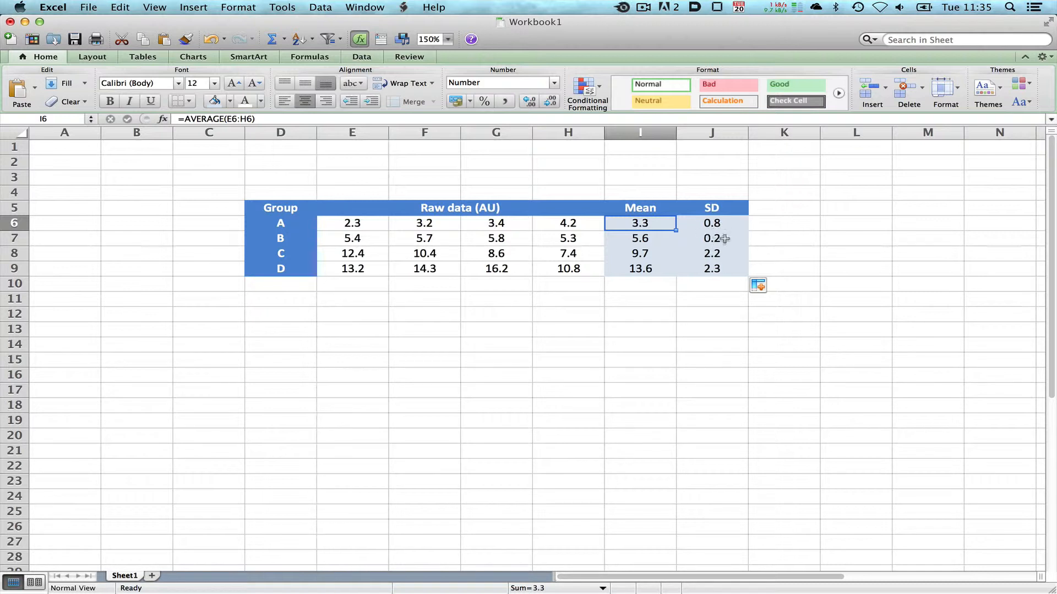
mouse_move(719, 226)
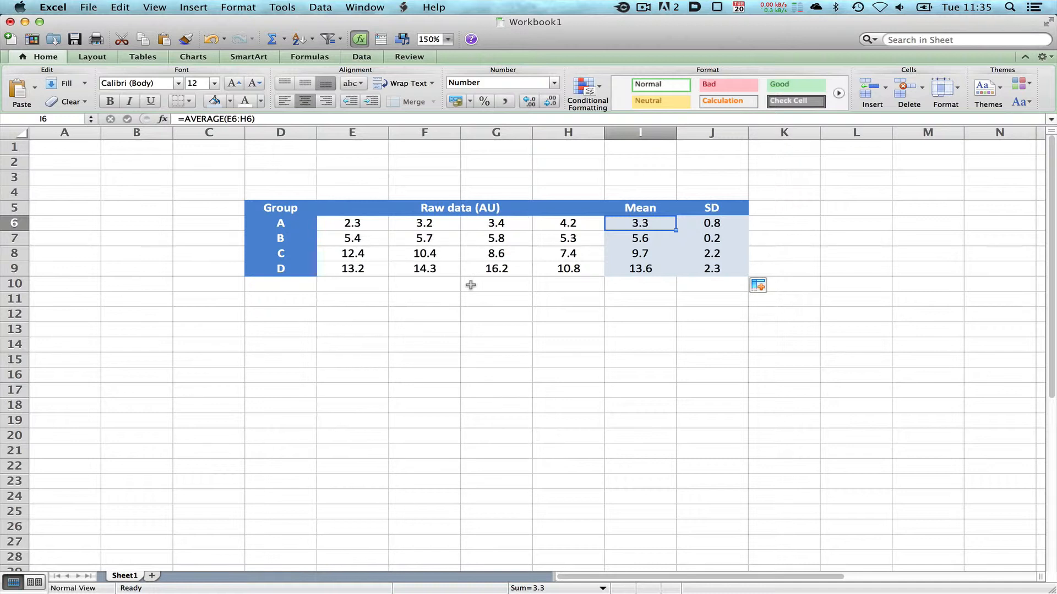
mouse_move(290, 223)
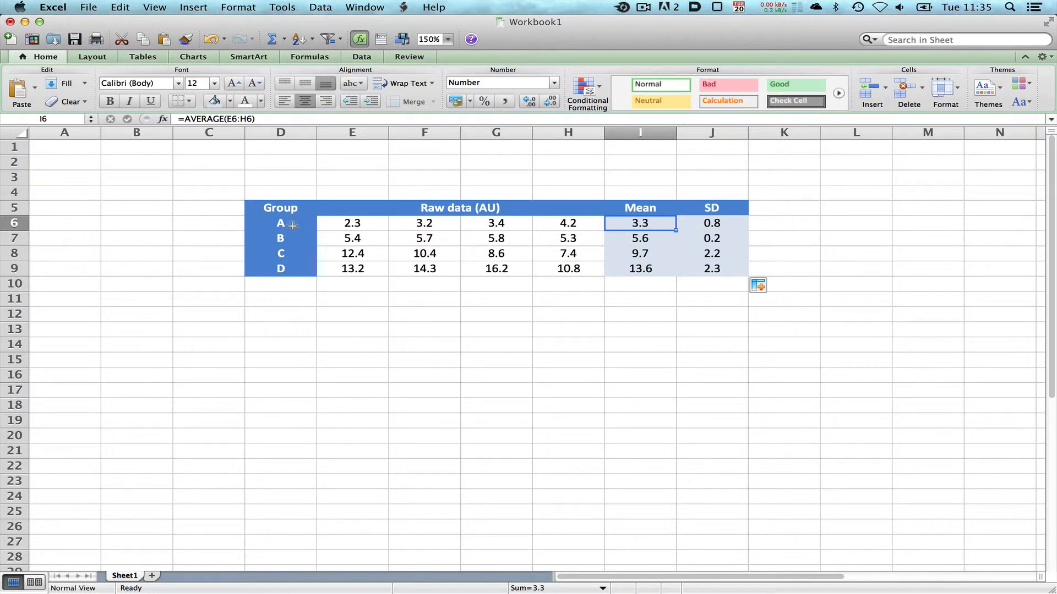
- Insert a column chart of the four group means A–D from the Group and Mean columns
click(280, 224)
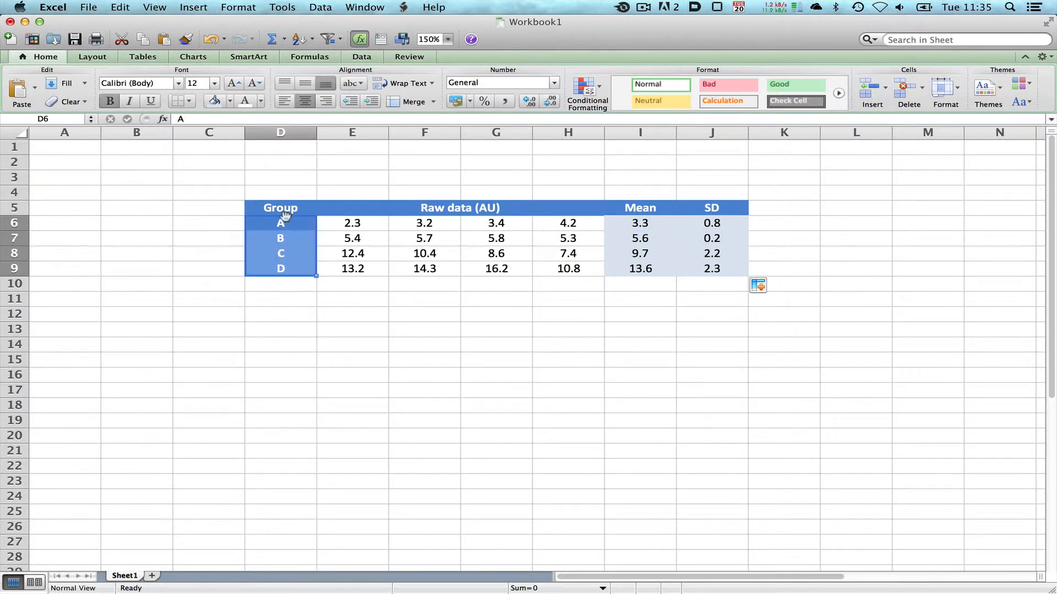
mouse_move(720, 264)
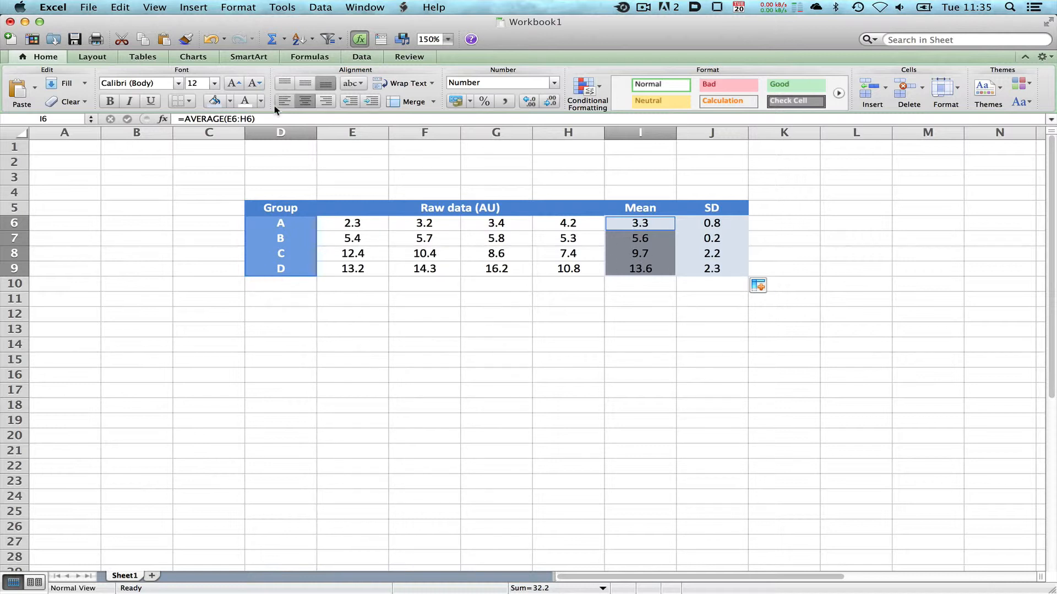
click(193, 56)
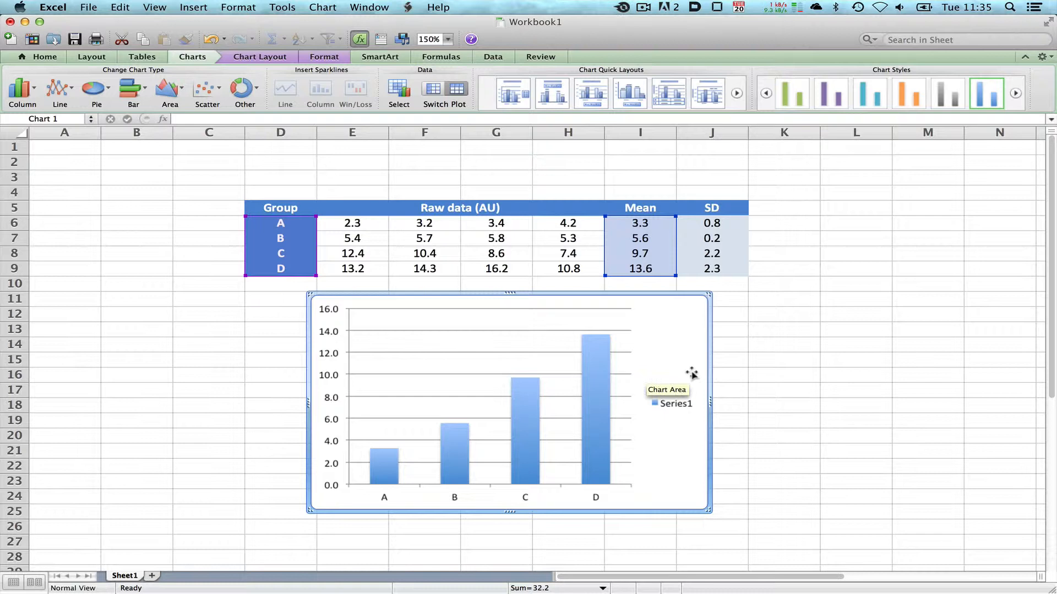
mouse_move(673, 349)
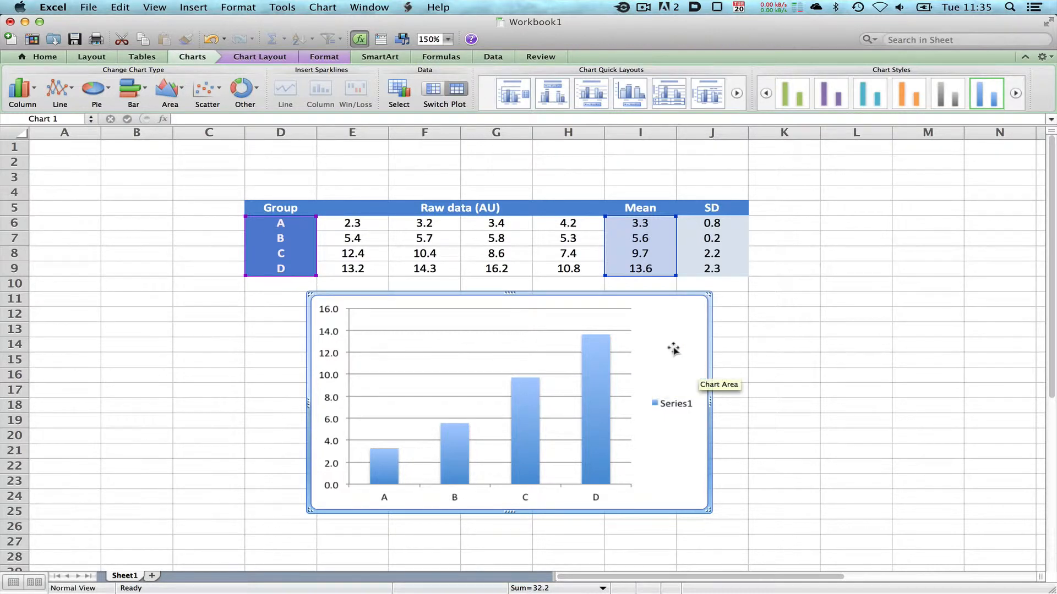
mouse_move(661, 335)
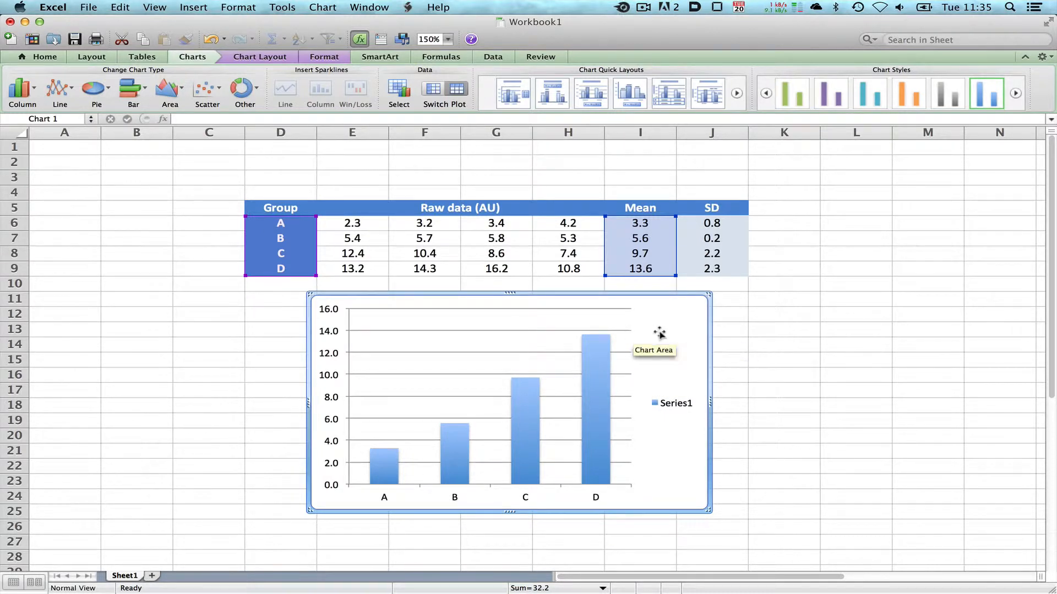
mouse_move(684, 338)
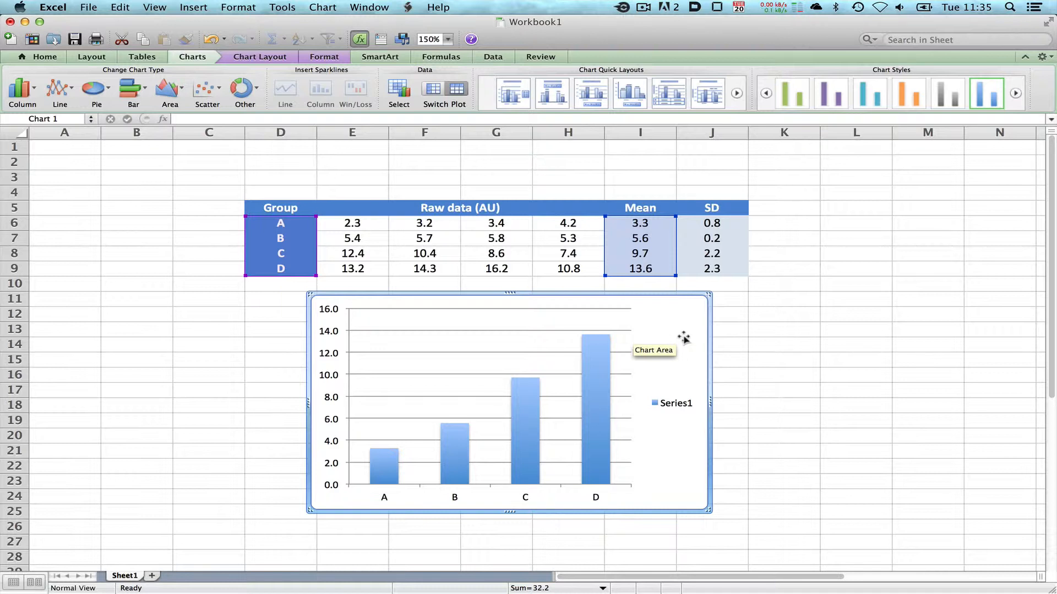
mouse_move(498, 404)
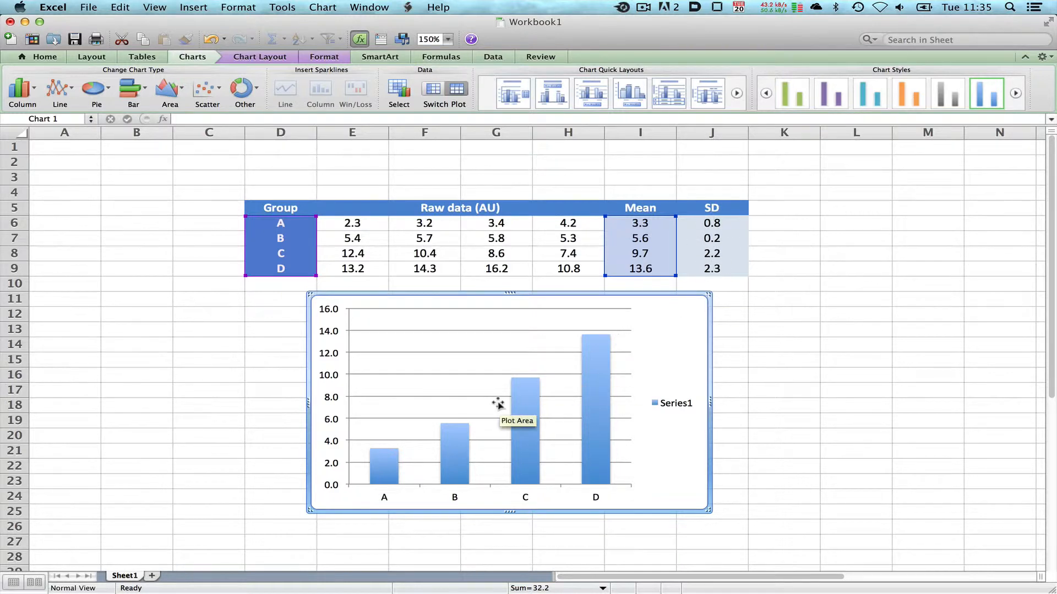
mouse_move(416, 451)
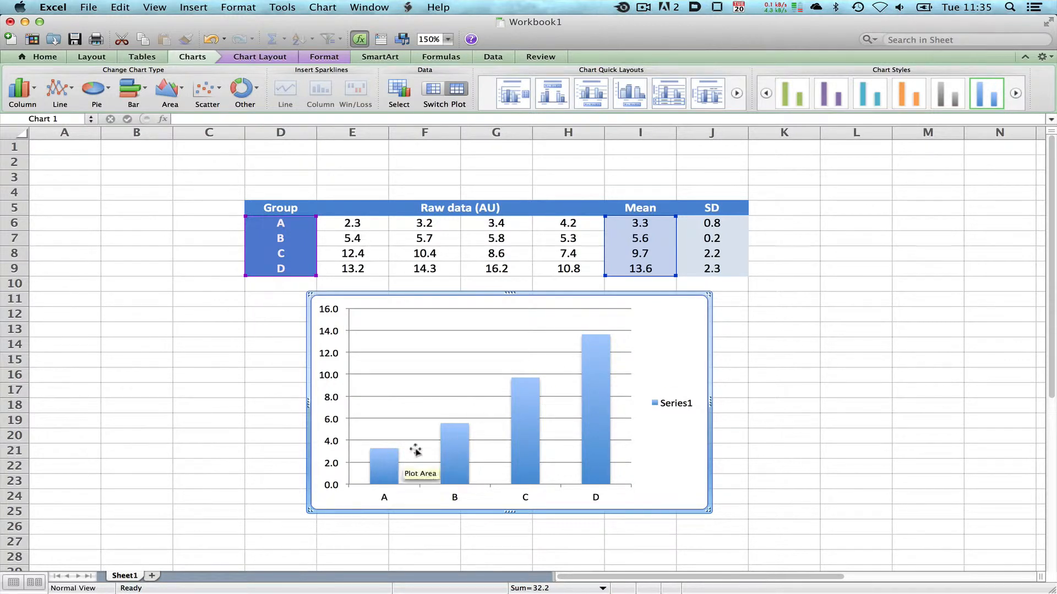
mouse_move(583, 371)
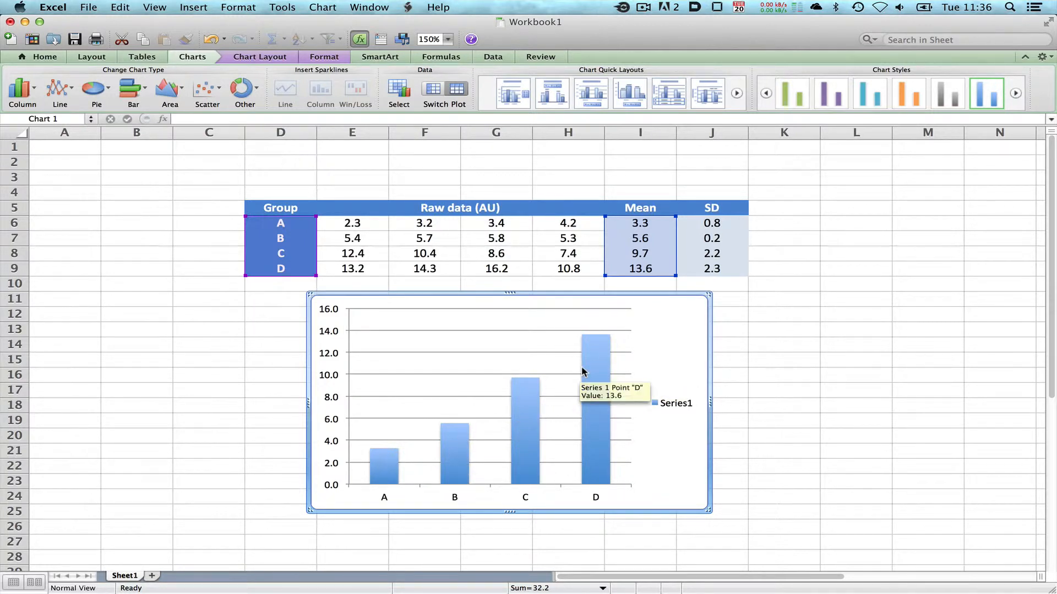
mouse_move(599, 356)
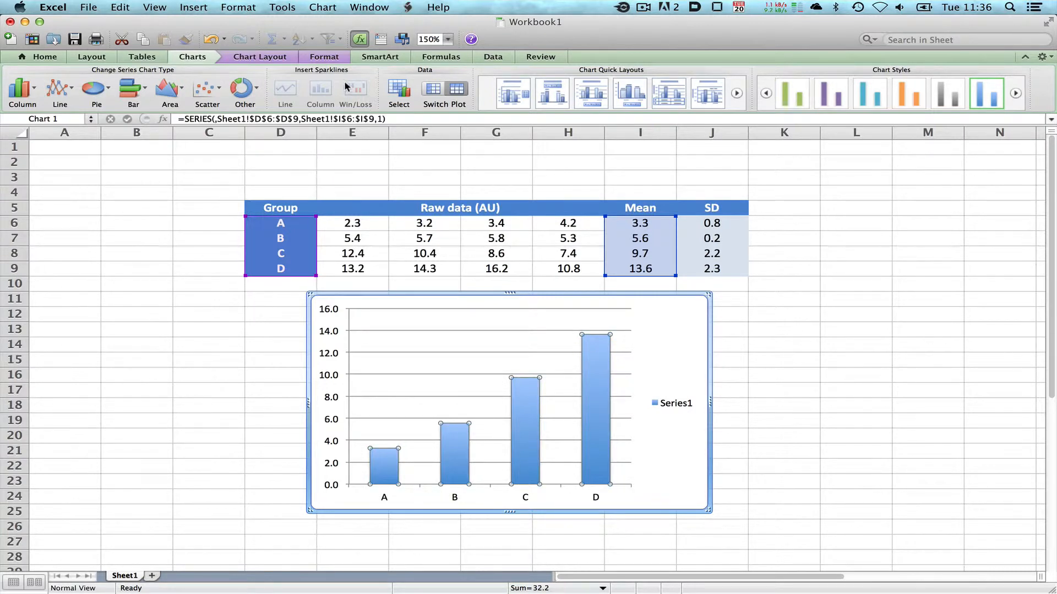
- Add error bars to the mean columns via Chart Layout and choose a Custom error amount
click(258, 57)
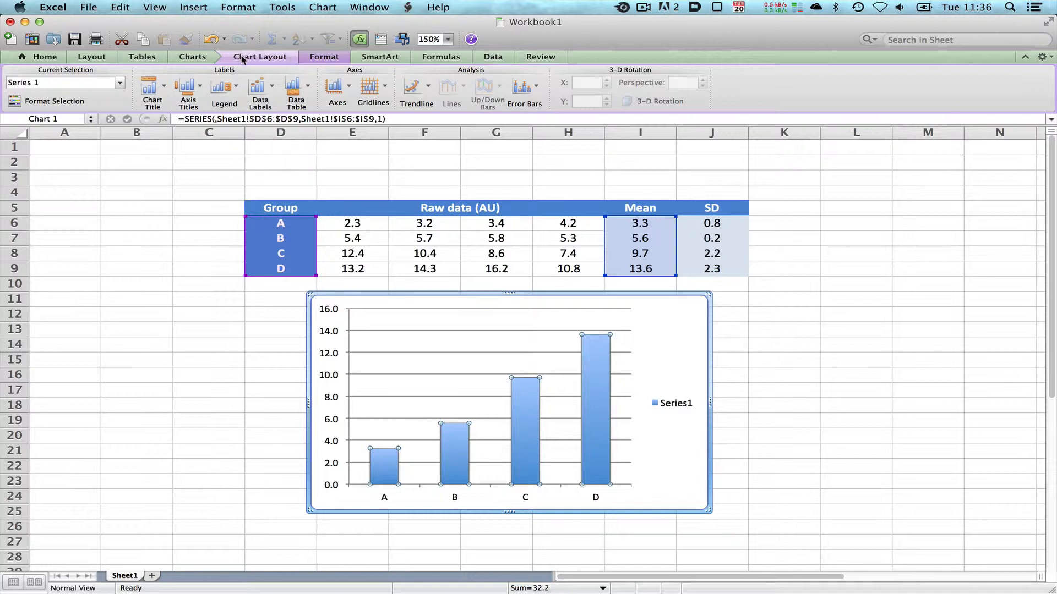
mouse_move(524, 88)
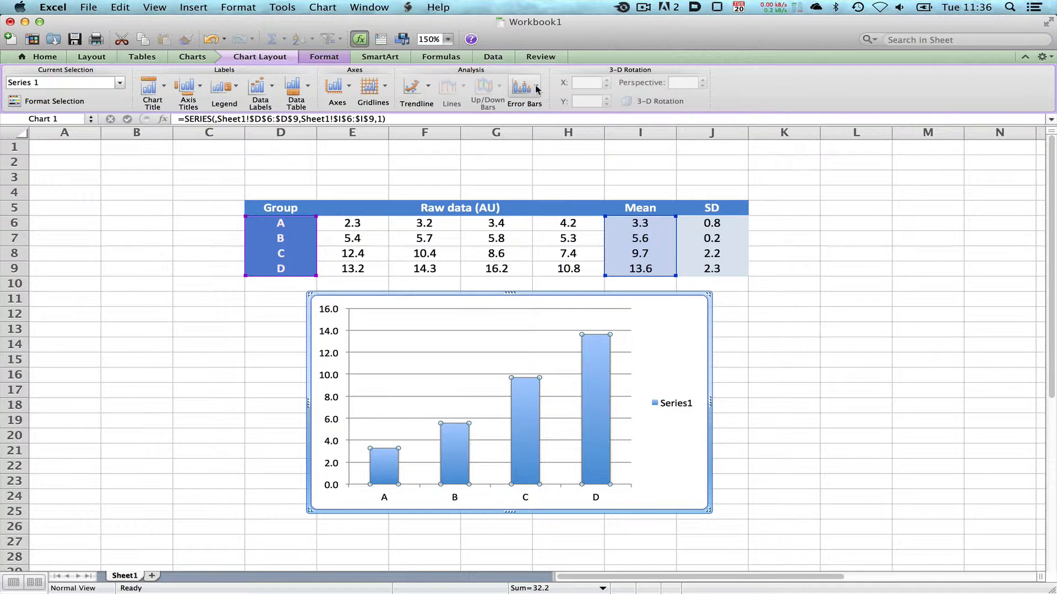
mouse_move(524, 88)
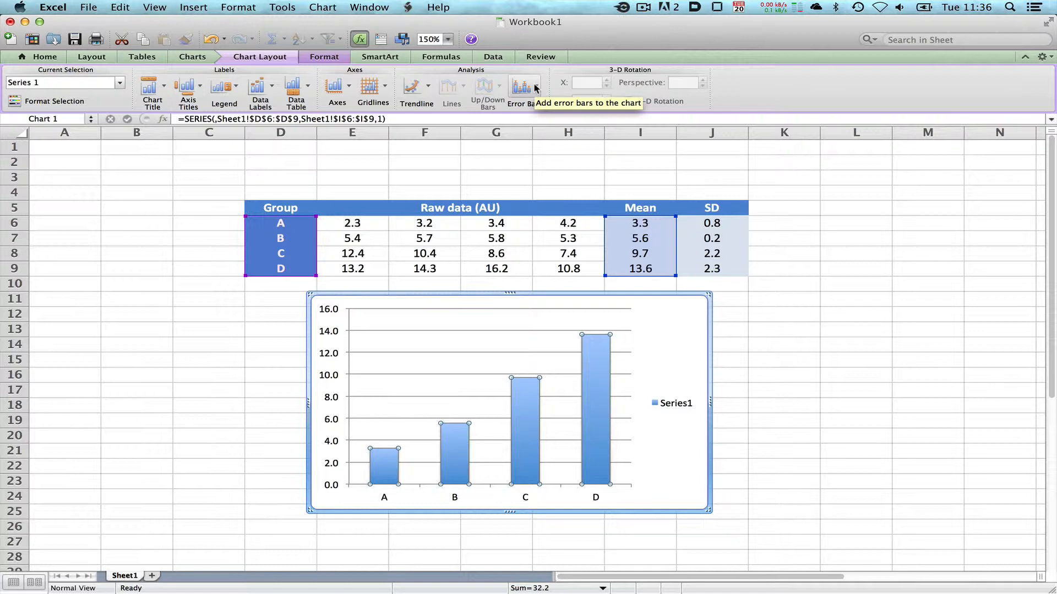
click(524, 88)
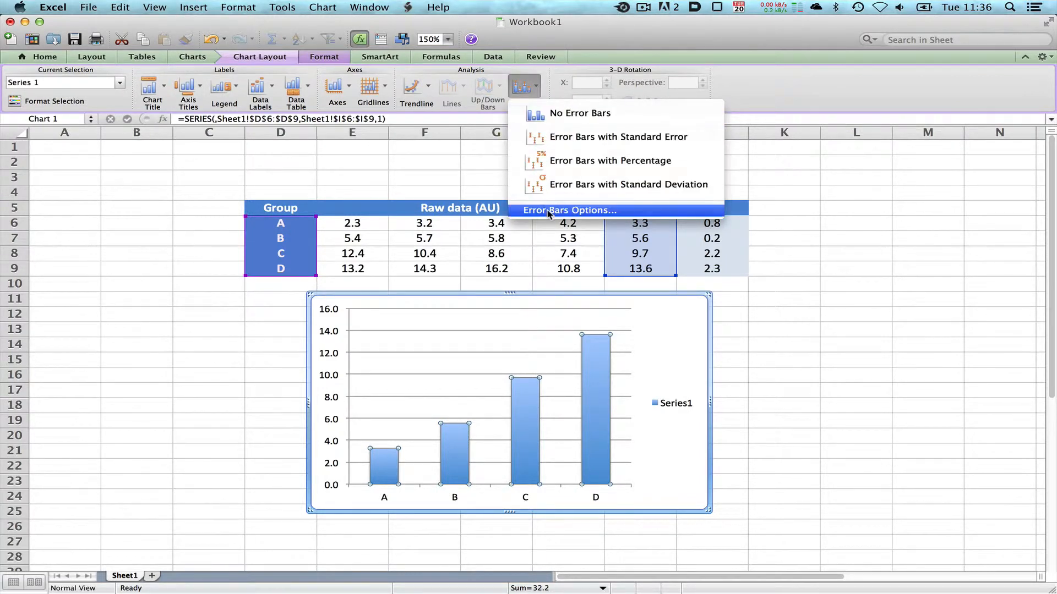
mouse_move(617, 137)
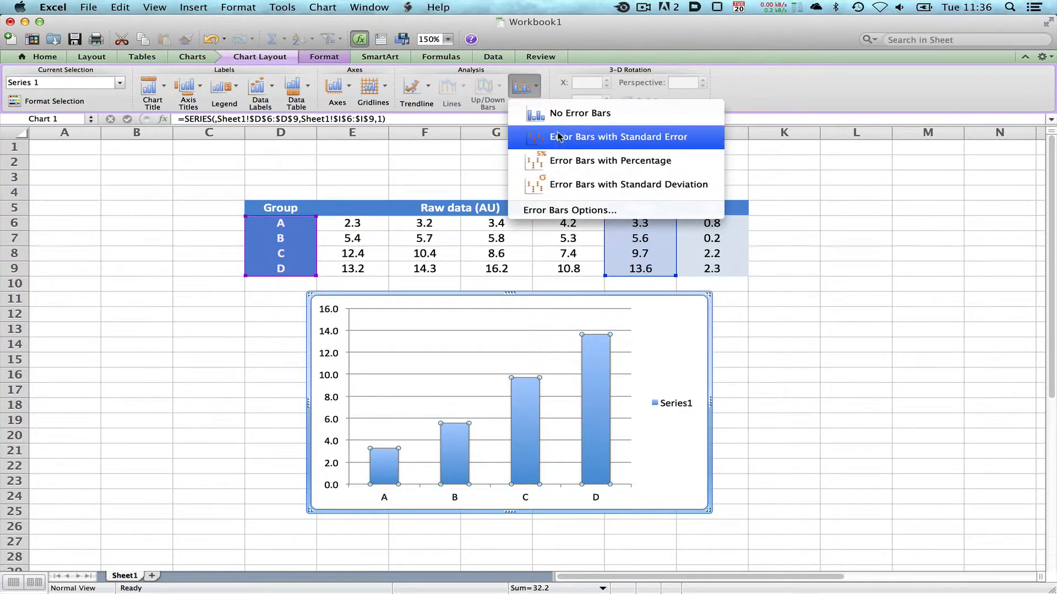
mouse_move(563, 169)
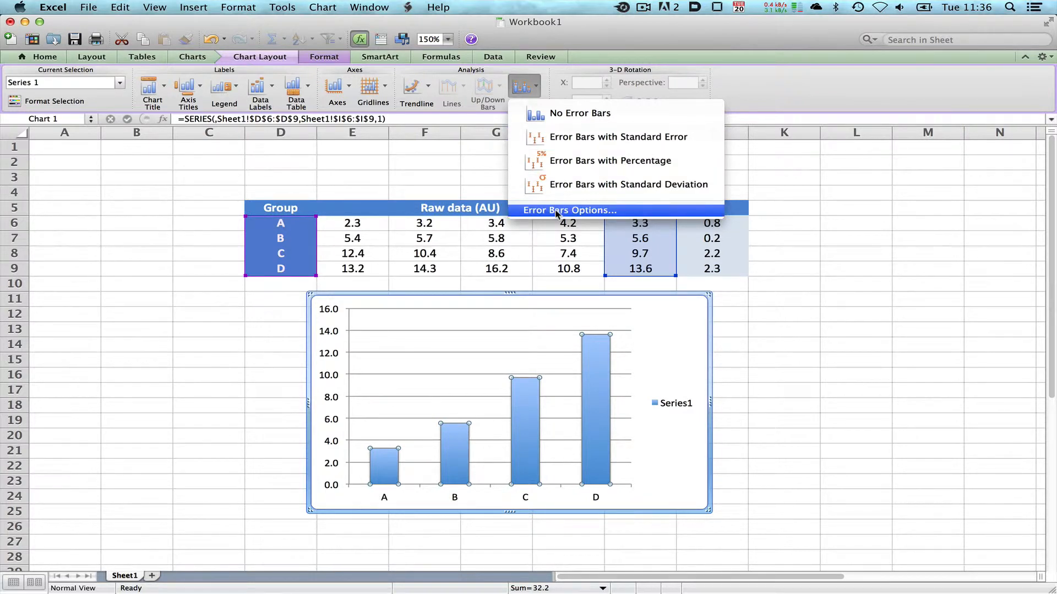
click(569, 209)
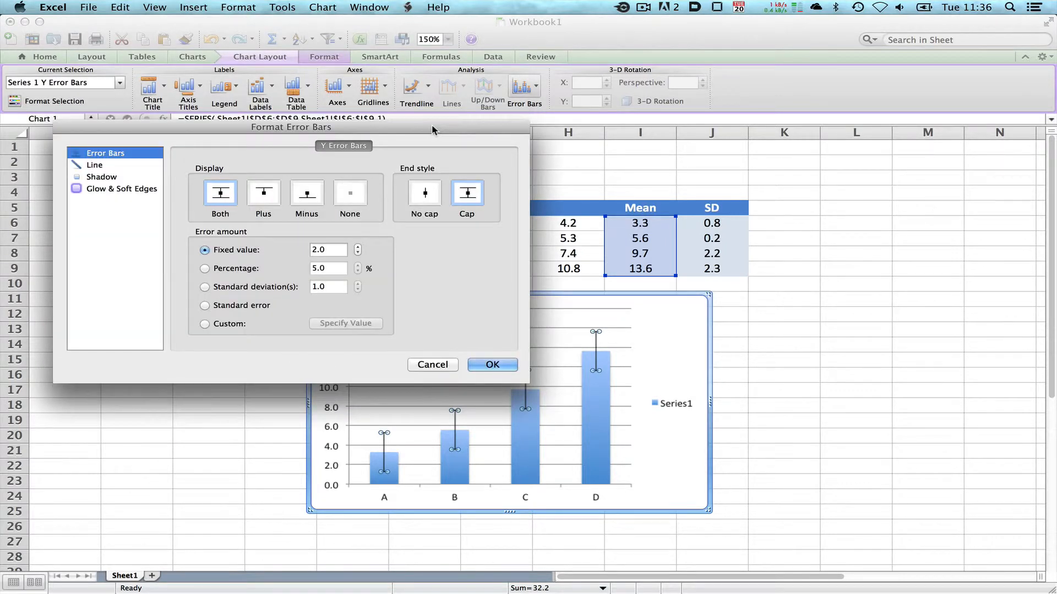
mouse_move(303, 157)
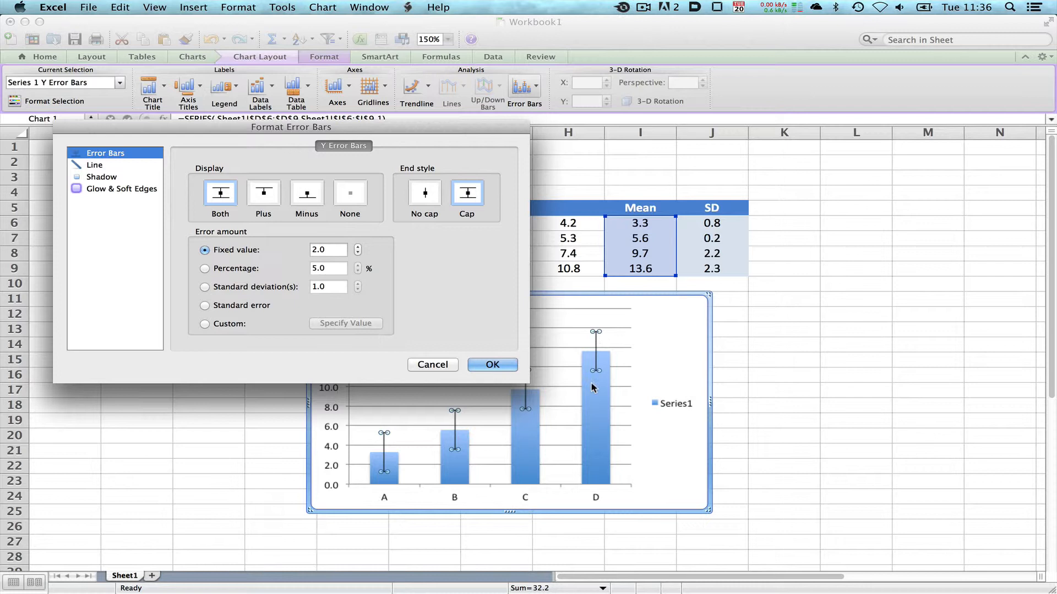
mouse_move(228, 246)
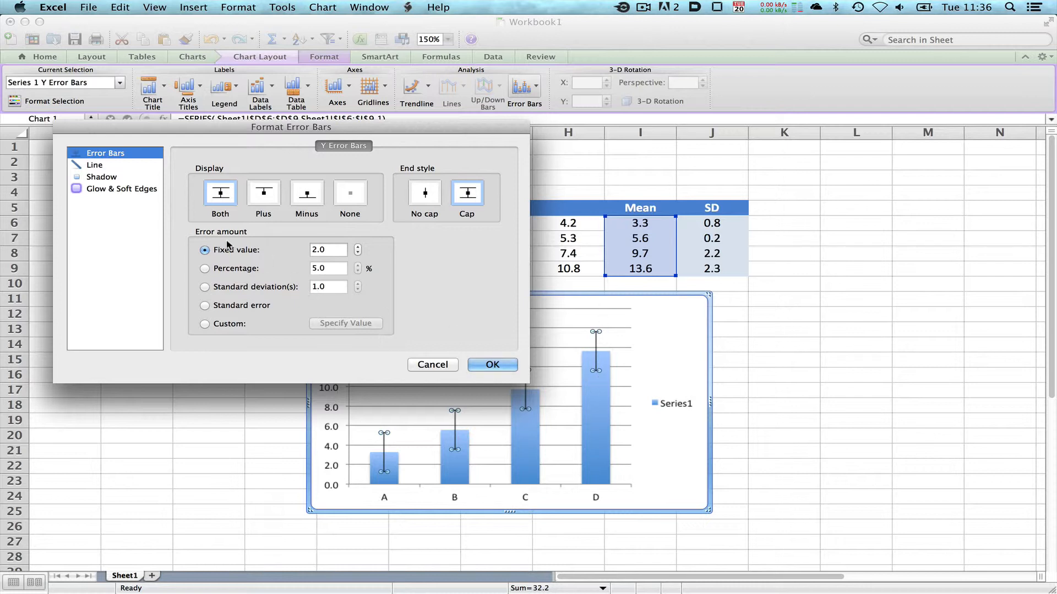
mouse_move(296, 254)
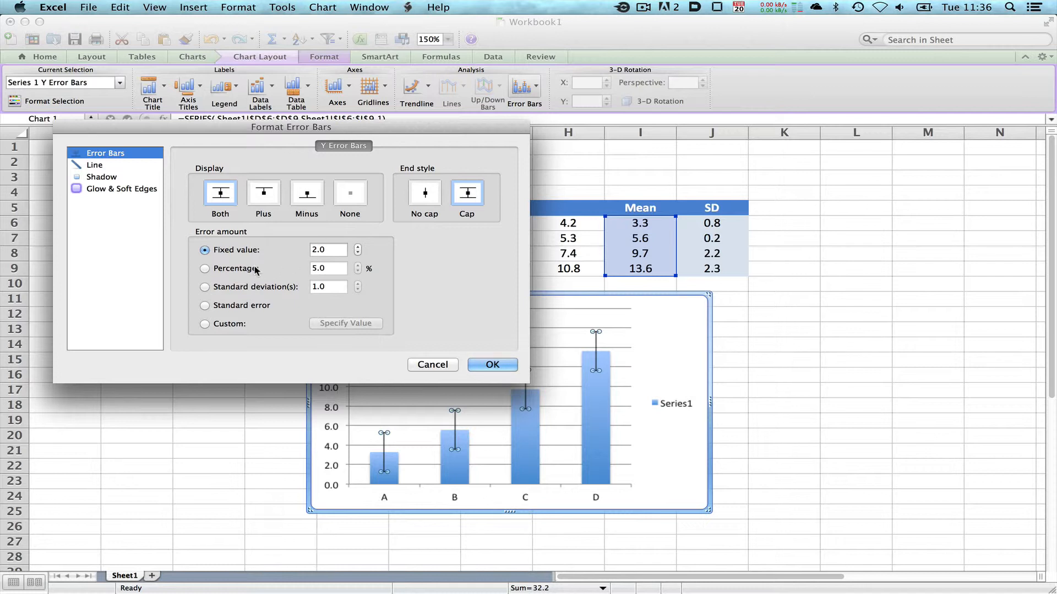
mouse_move(245, 289)
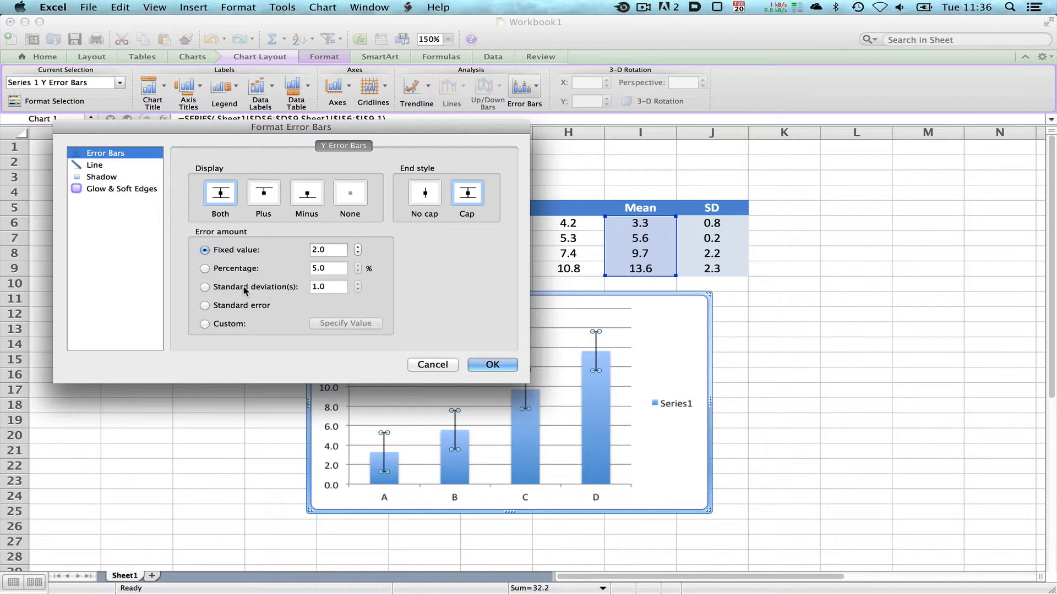
click(205, 324)
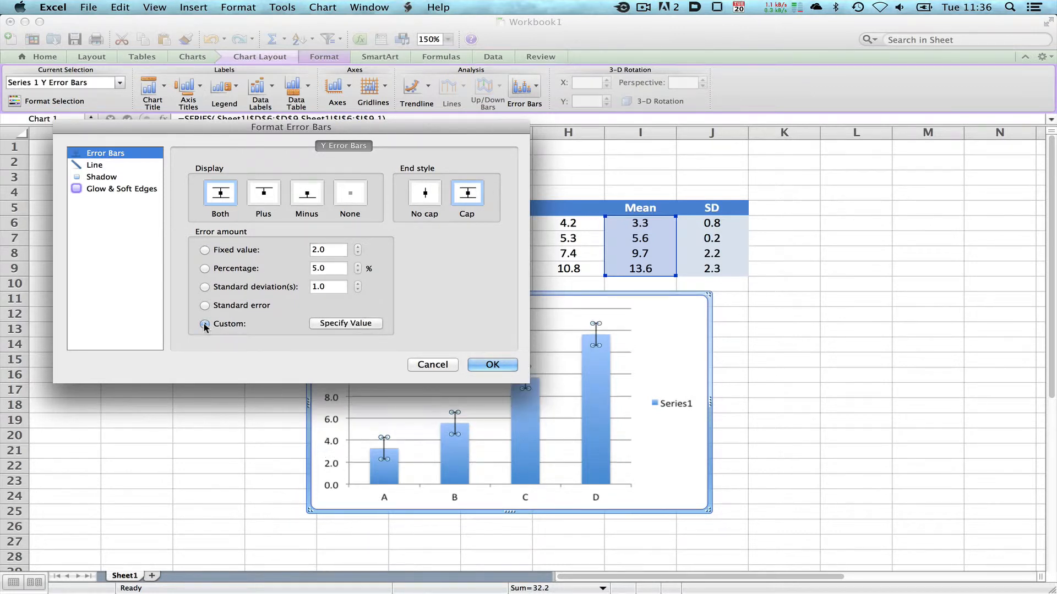
click(204, 323)
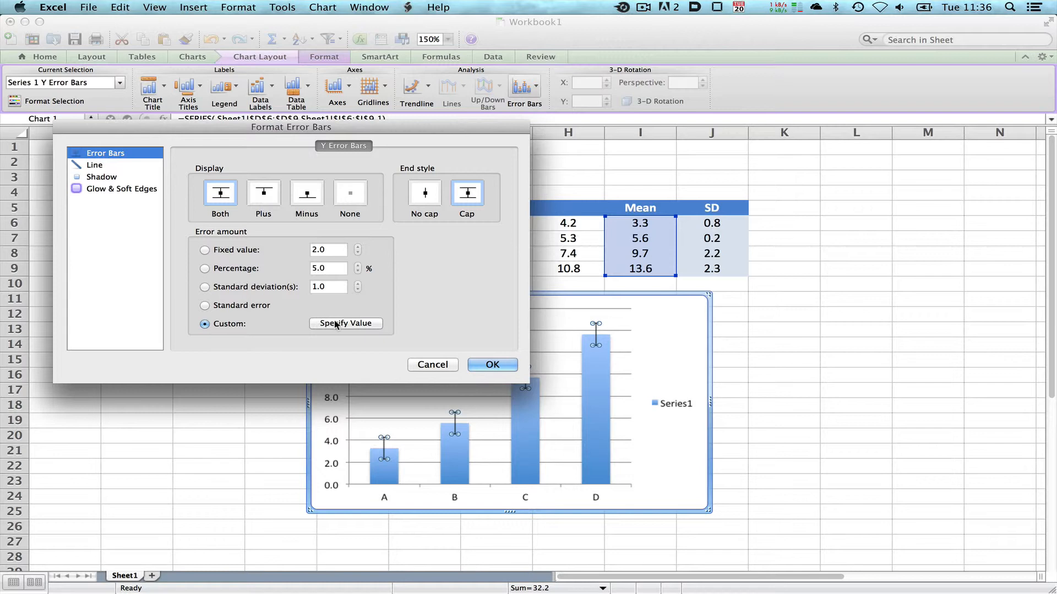
- Set the positive and negative error values to the SD range =Sheet1!$J$6:$J$9
click(344, 323)
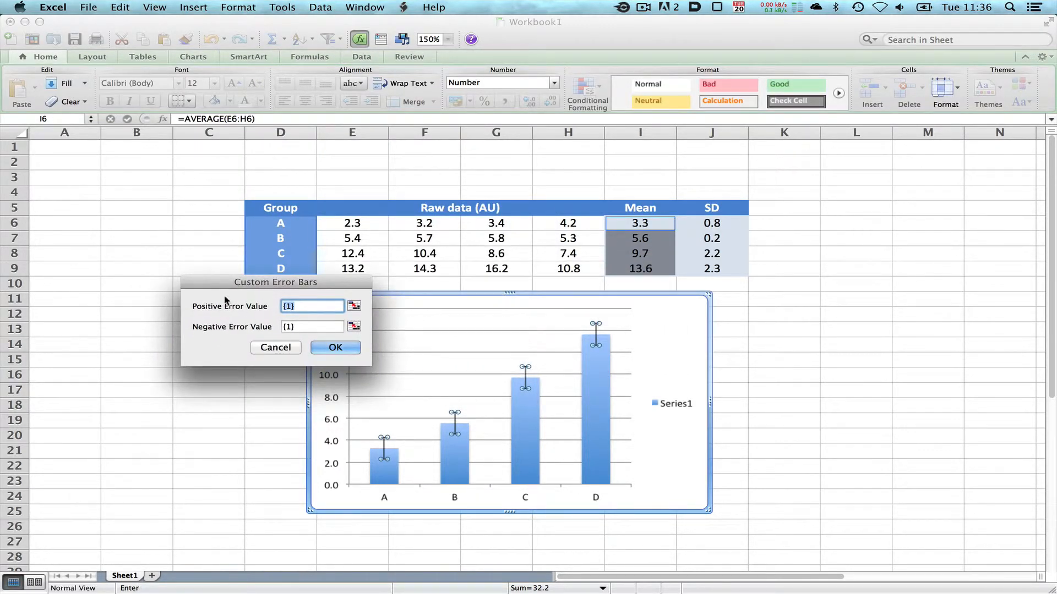
mouse_move(283, 317)
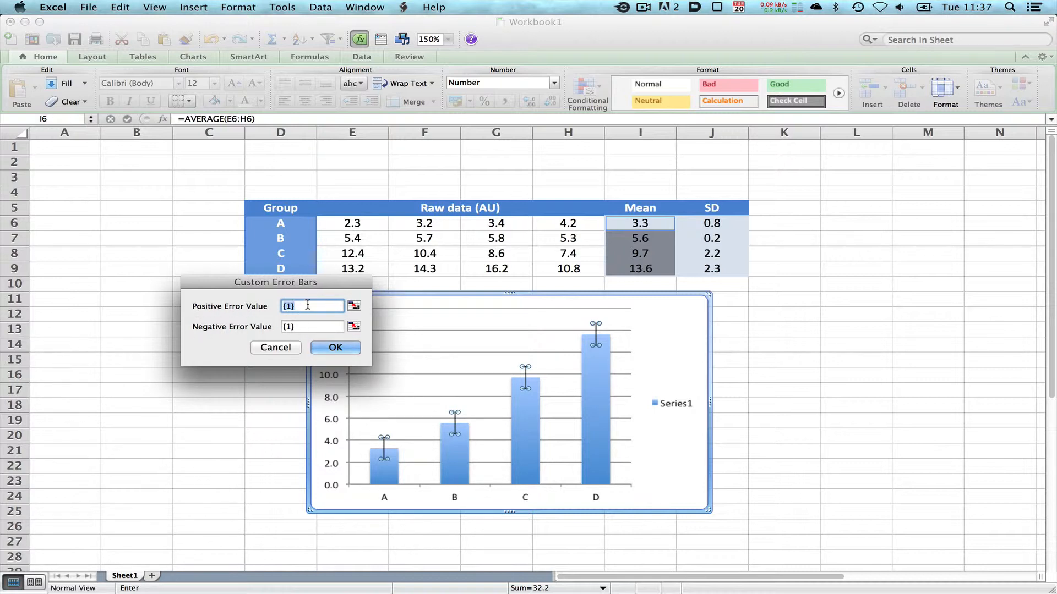
mouse_move(593, 339)
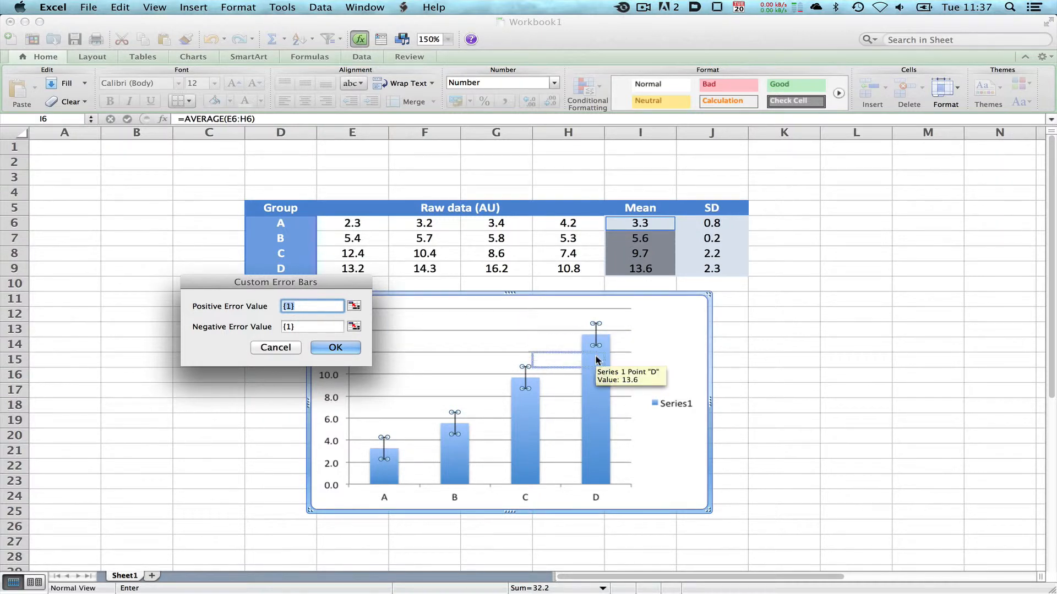
mouse_move(593, 347)
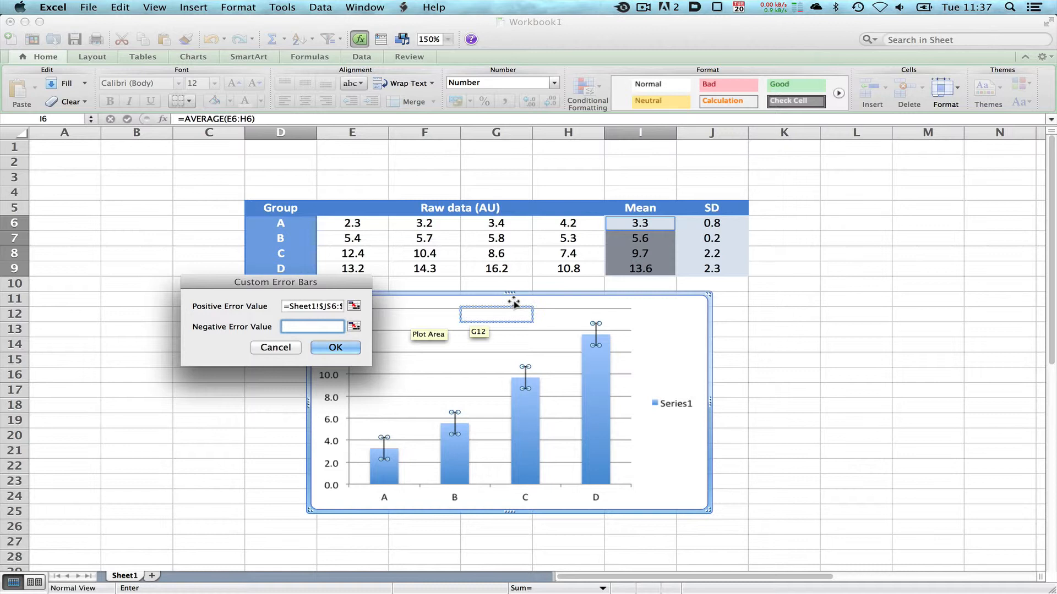
drag(712, 223, 712, 269)
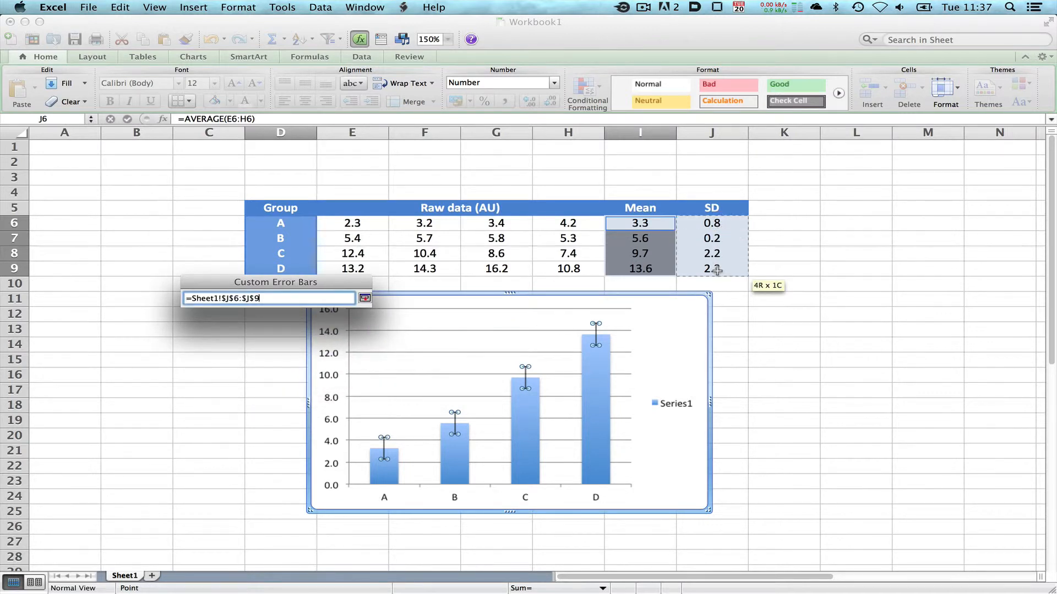
click(364, 298)
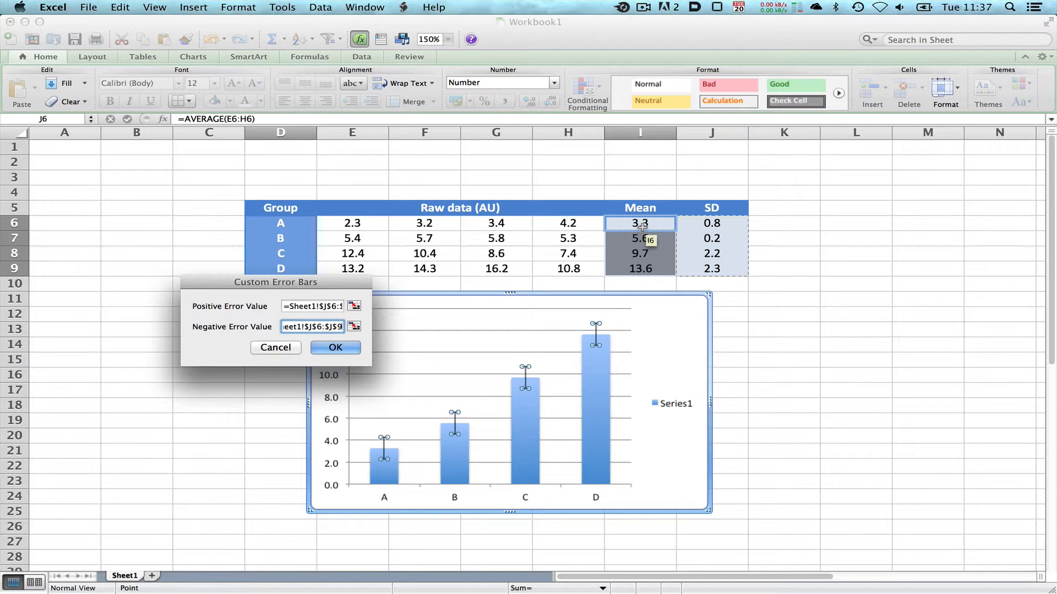
click(711, 224)
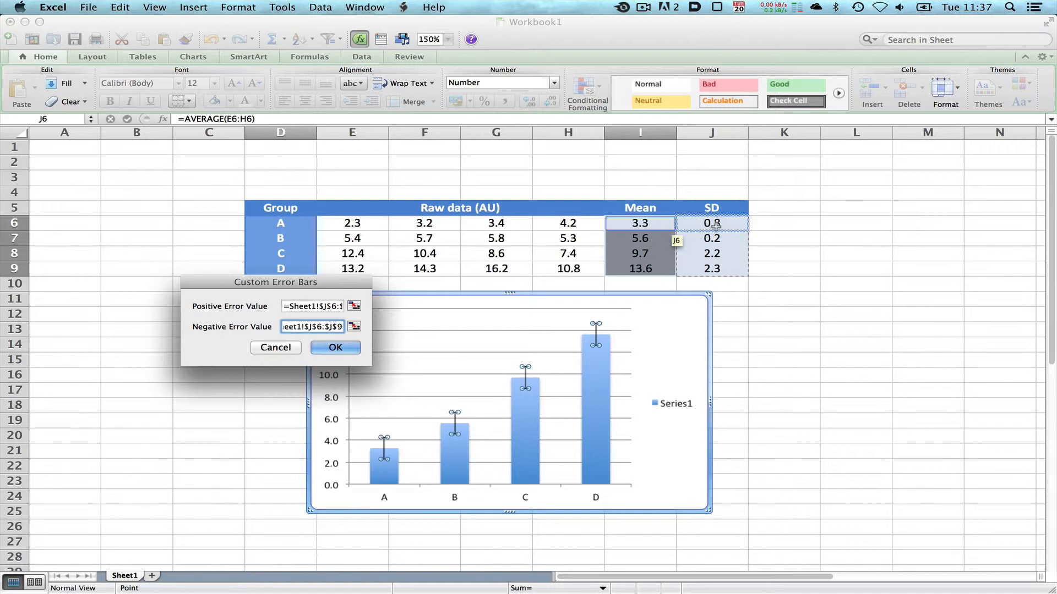
mouse_move(428, 351)
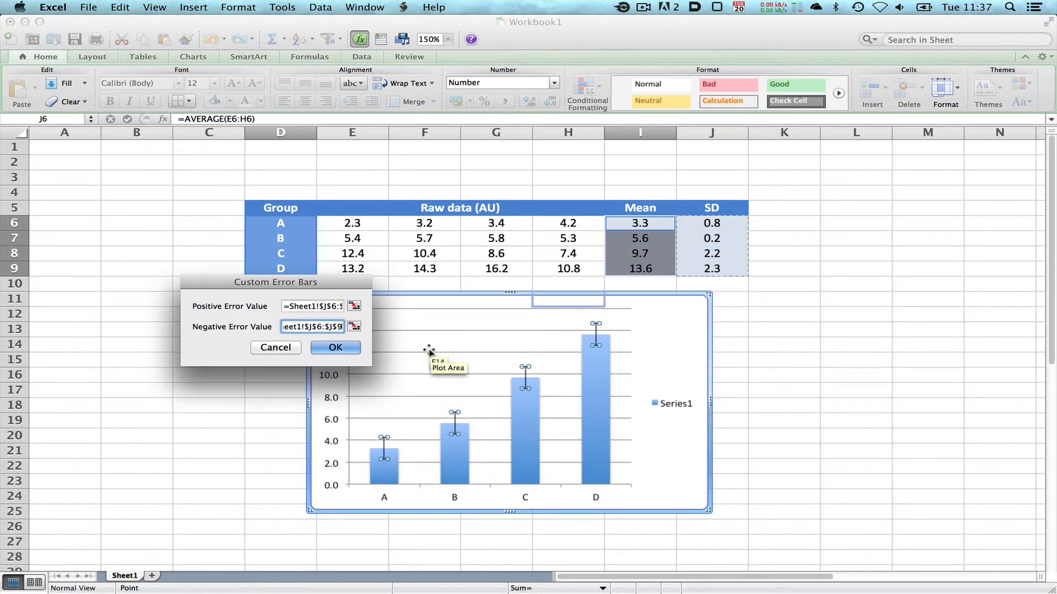
- Confirm the custom ranges so the chart's error bars are sized by each group's SD
click(335, 347)
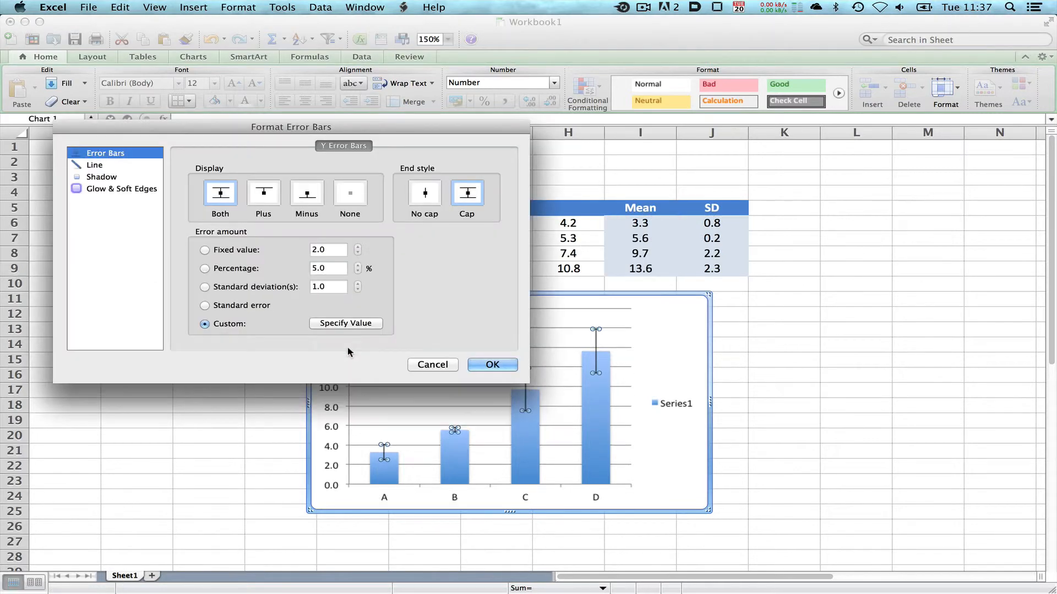
click(490, 364)
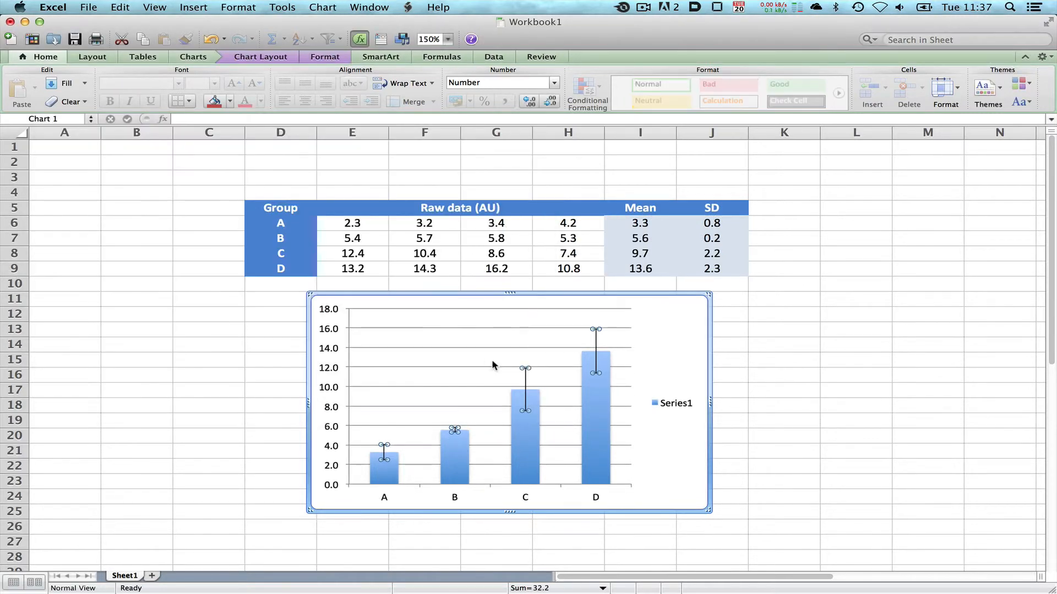
click(728, 346)
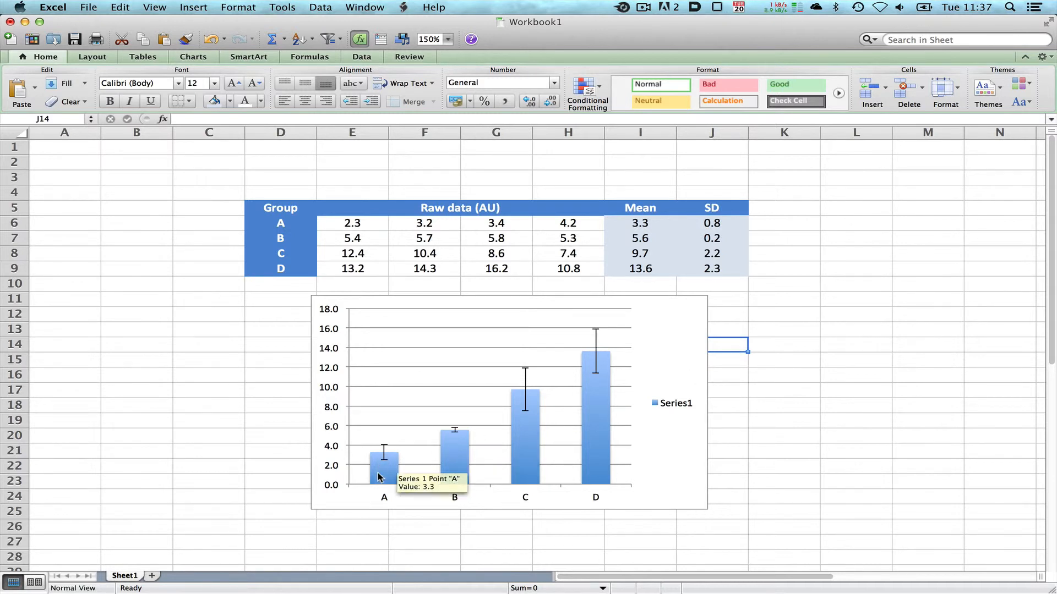
mouse_move(435, 433)
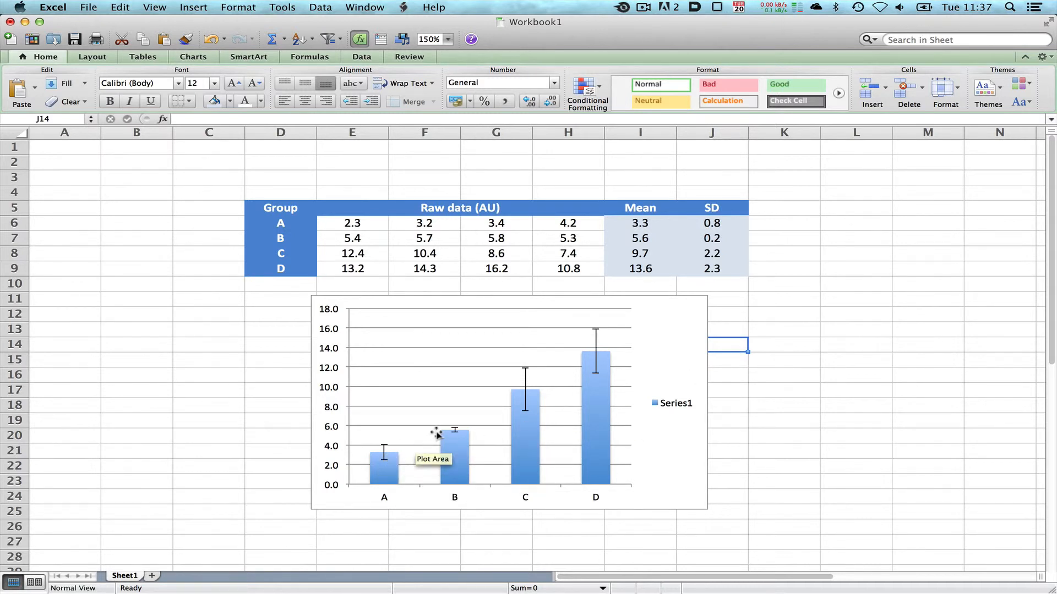
mouse_move(711, 225)
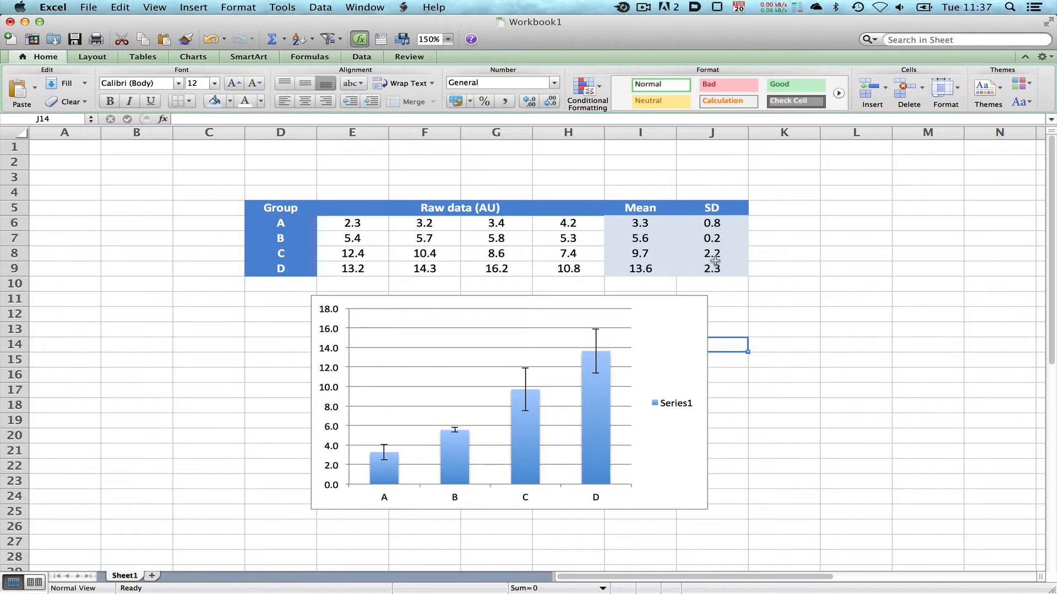
mouse_move(461, 410)
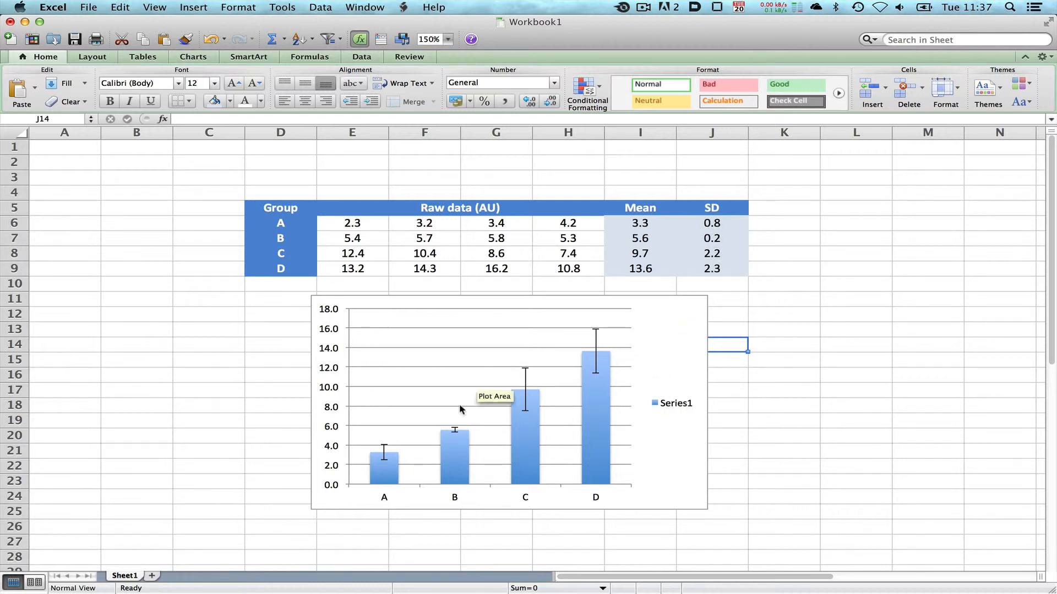
mouse_move(500, 362)
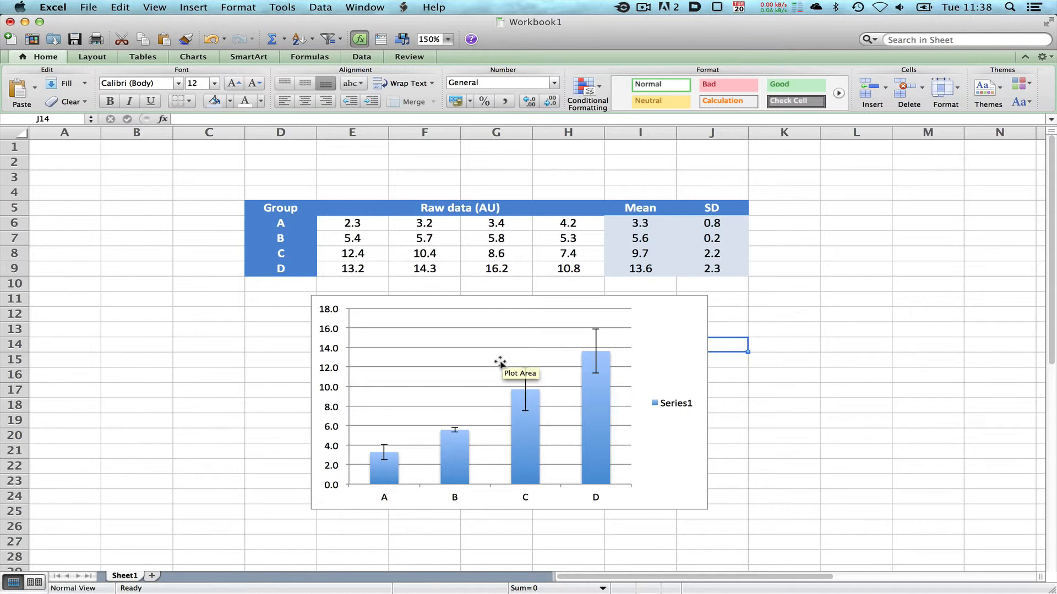
mouse_move(567, 239)
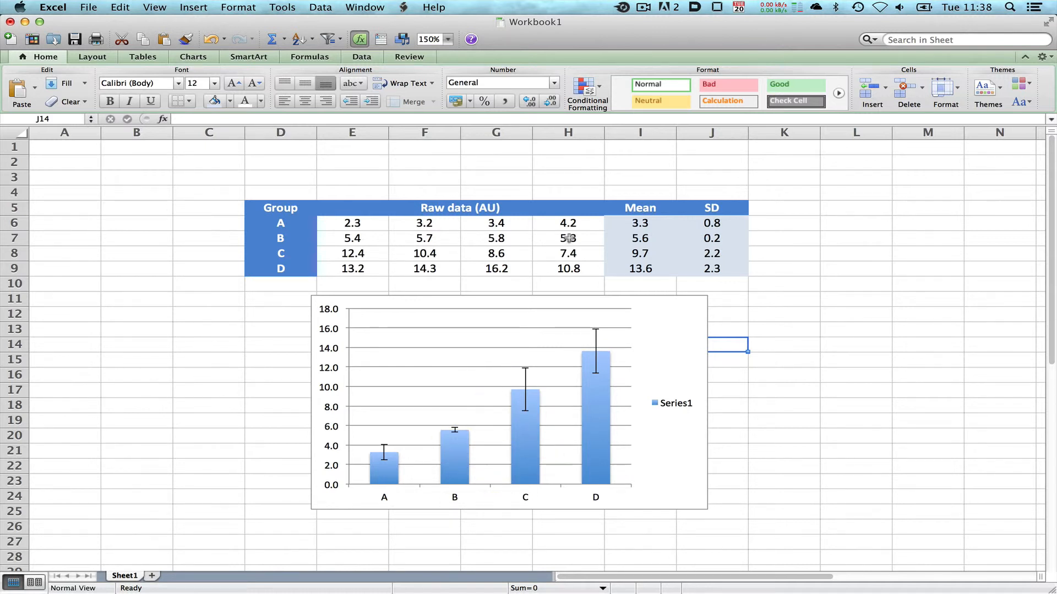
- Change group B's raw values to include 1 and 10, giving SD 3.7 and a longer error bar on B
click(352, 238)
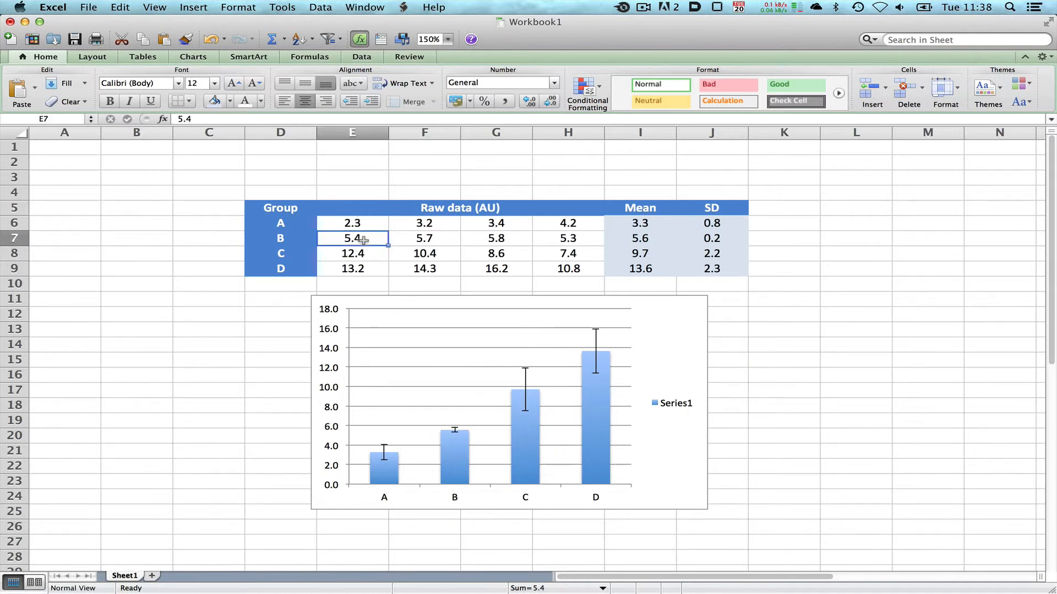
click(496, 238)
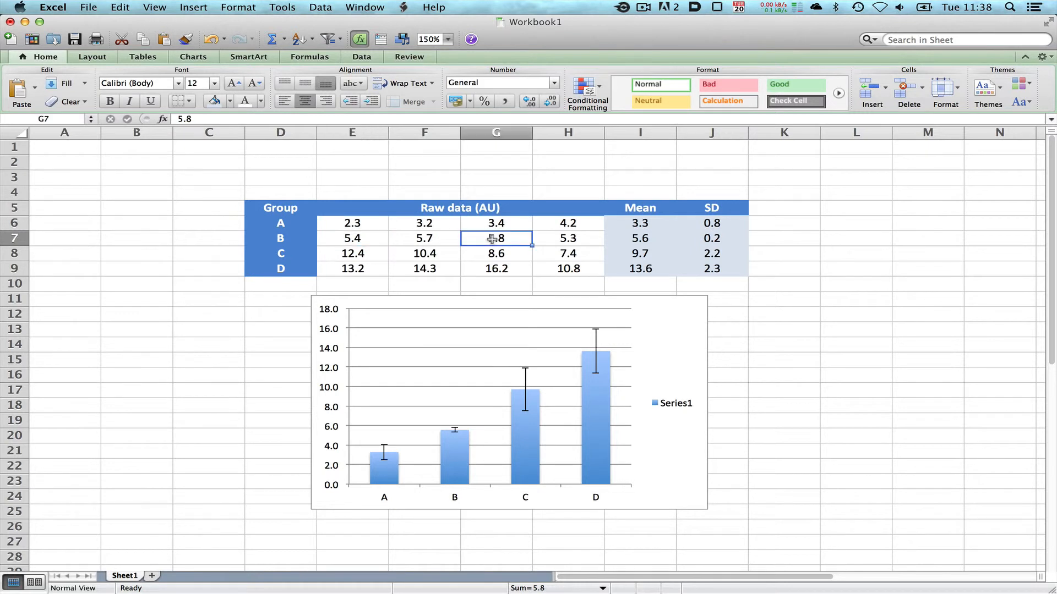
mouse_move(452, 414)
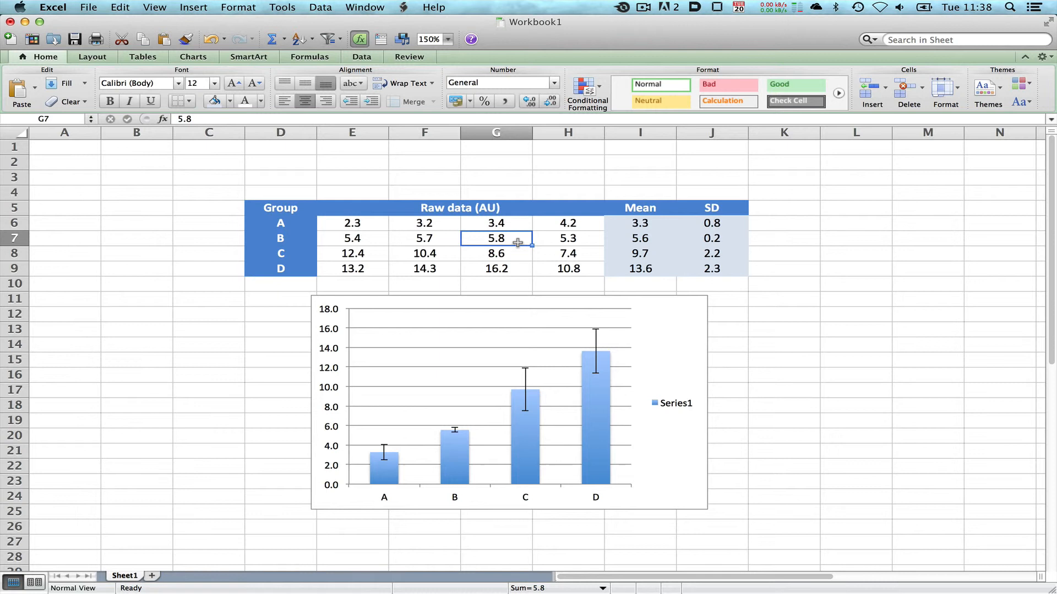
text(1)
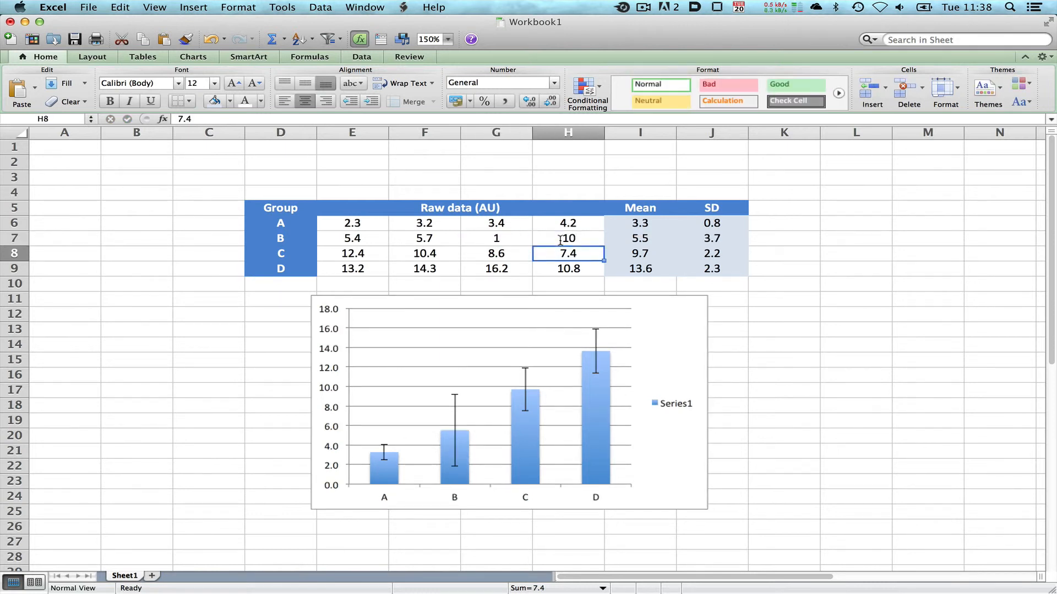
mouse_move(480, 359)
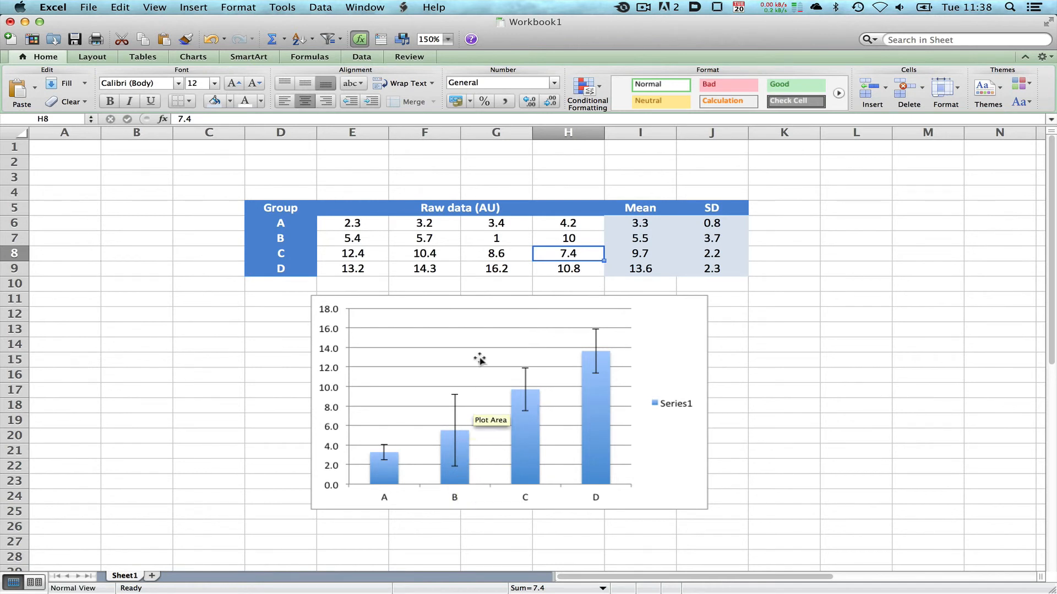
click(712, 238)
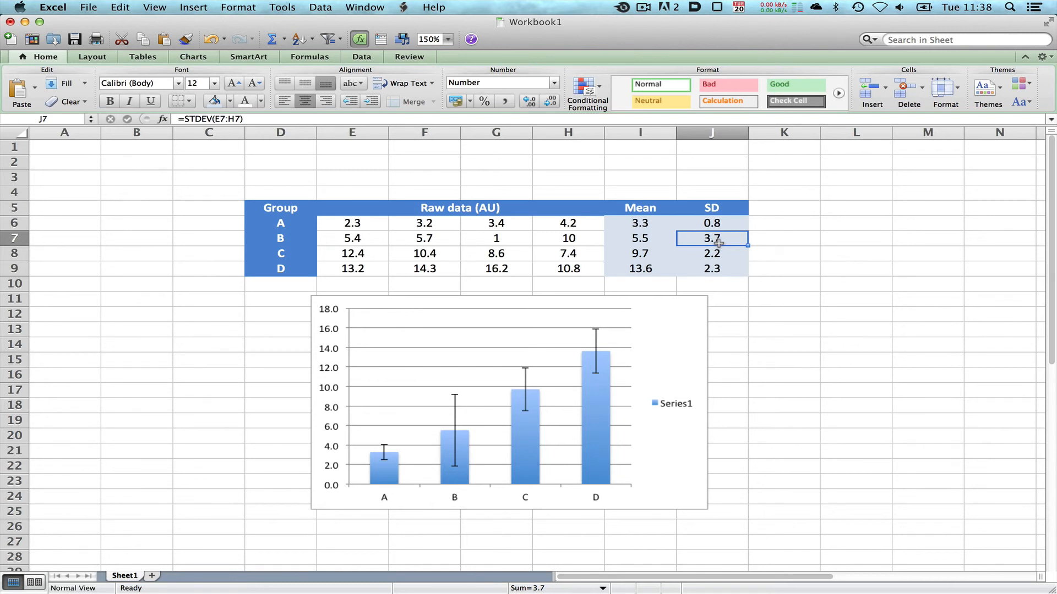
mouse_move(718, 226)
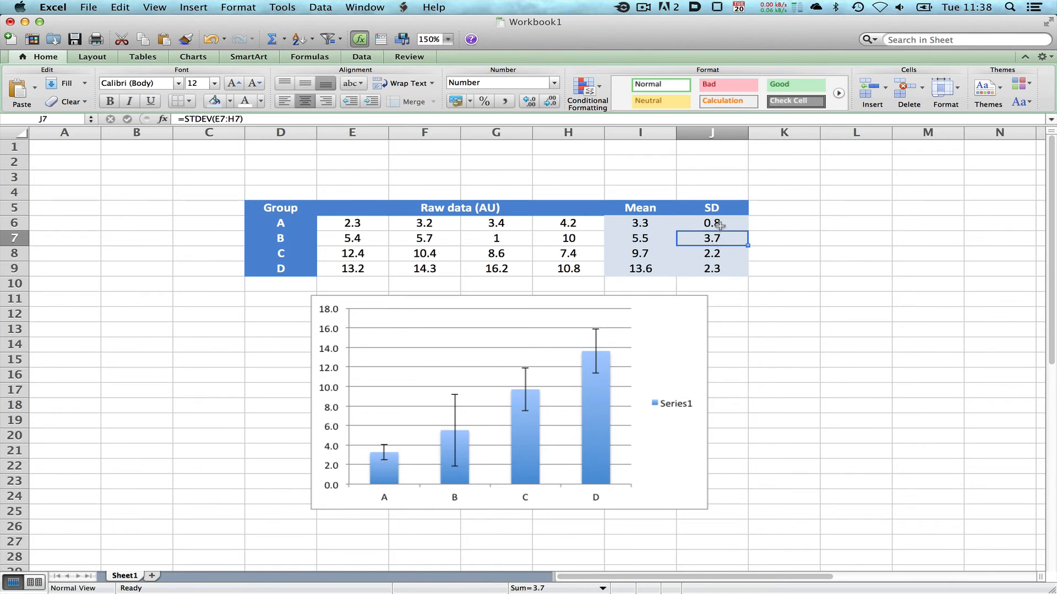
click(712, 223)
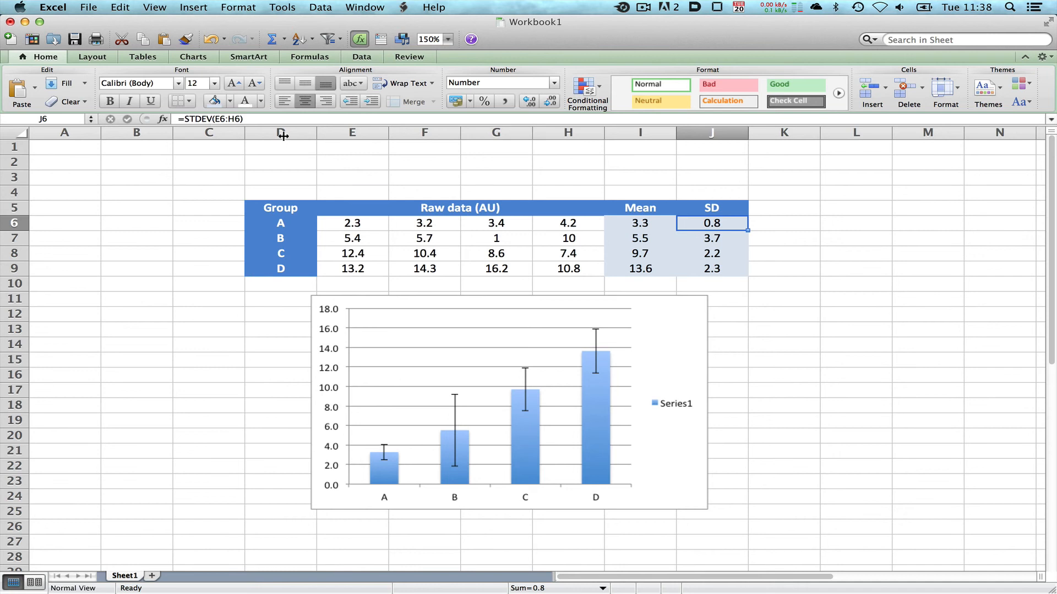